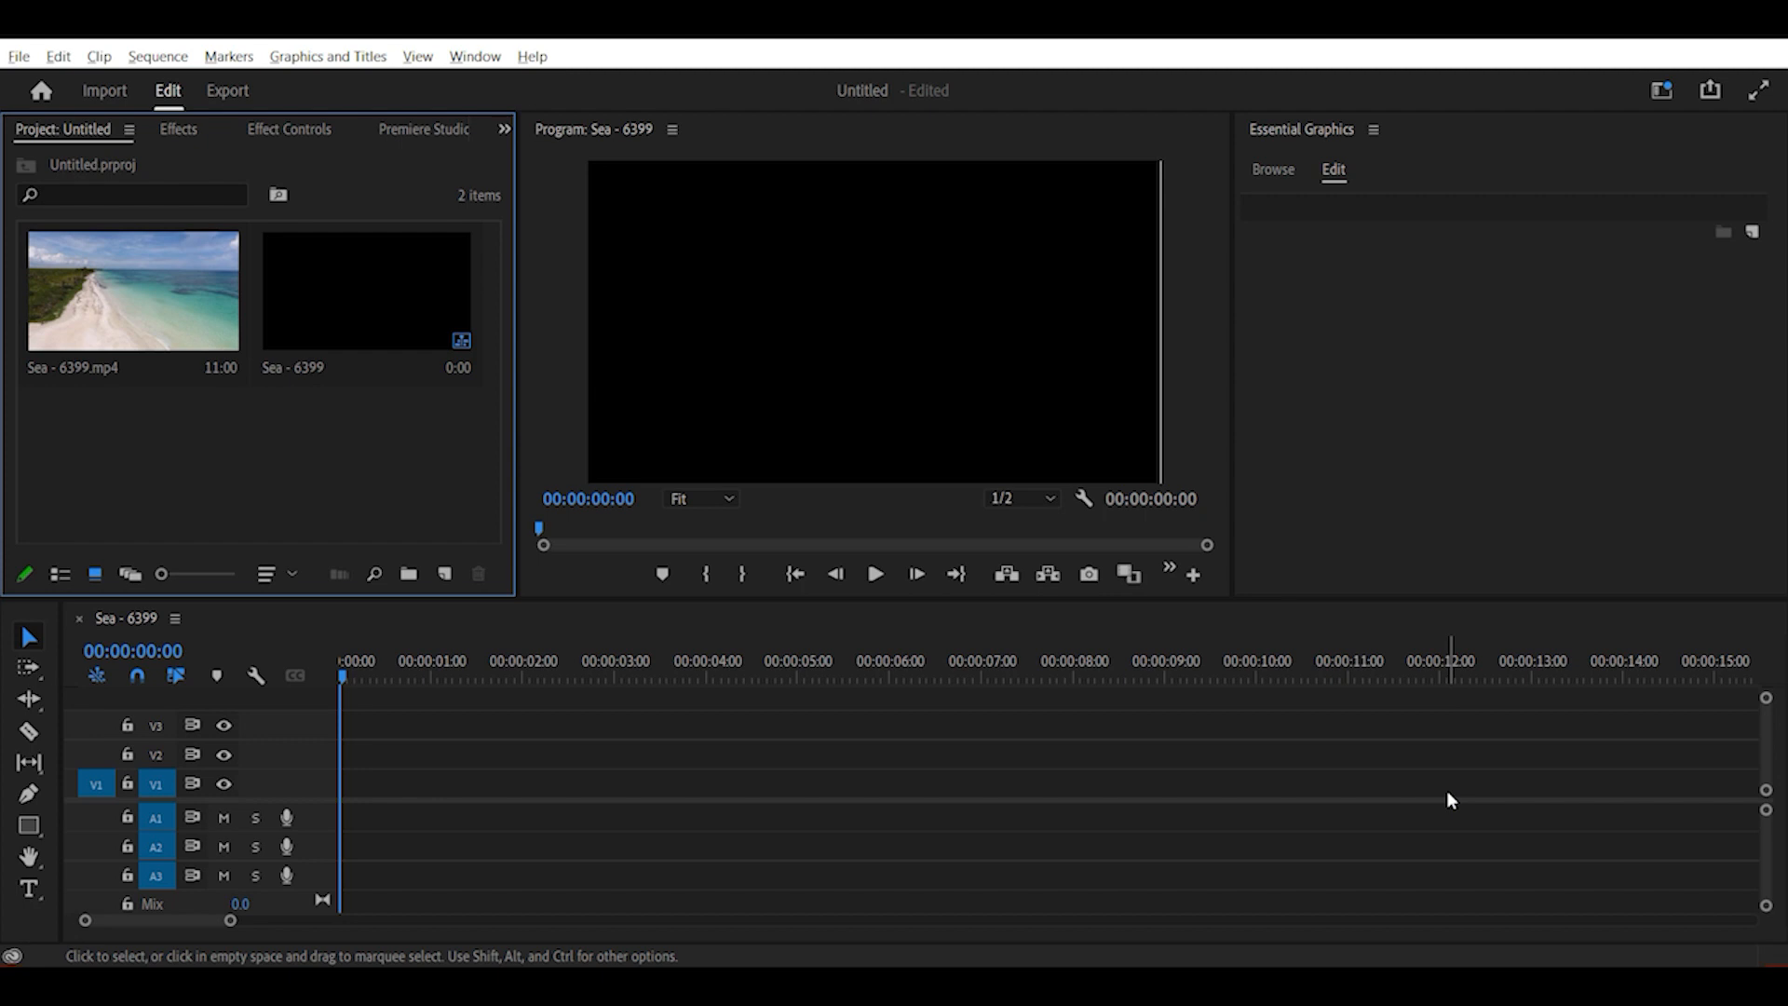
Place Sea - 6399.mp4 on track V1 and shorten the beach clip from its end
left_click(130, 295)
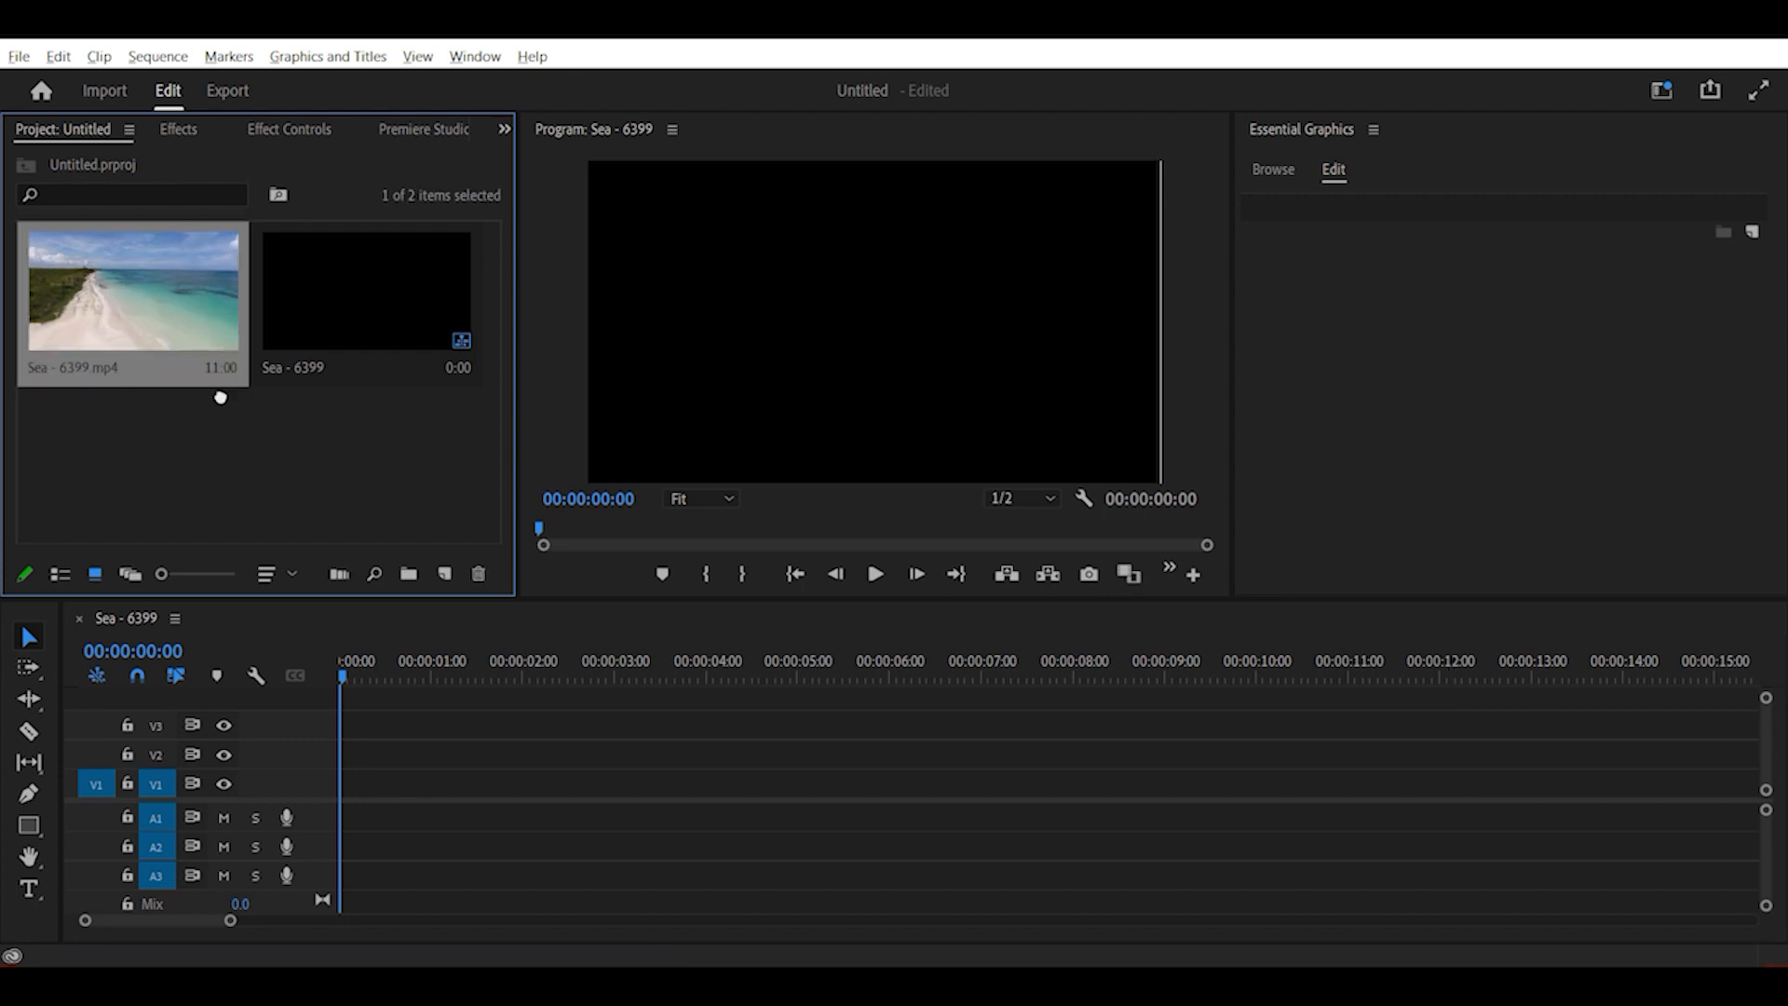
left_click_drag(130, 285, 839, 784)
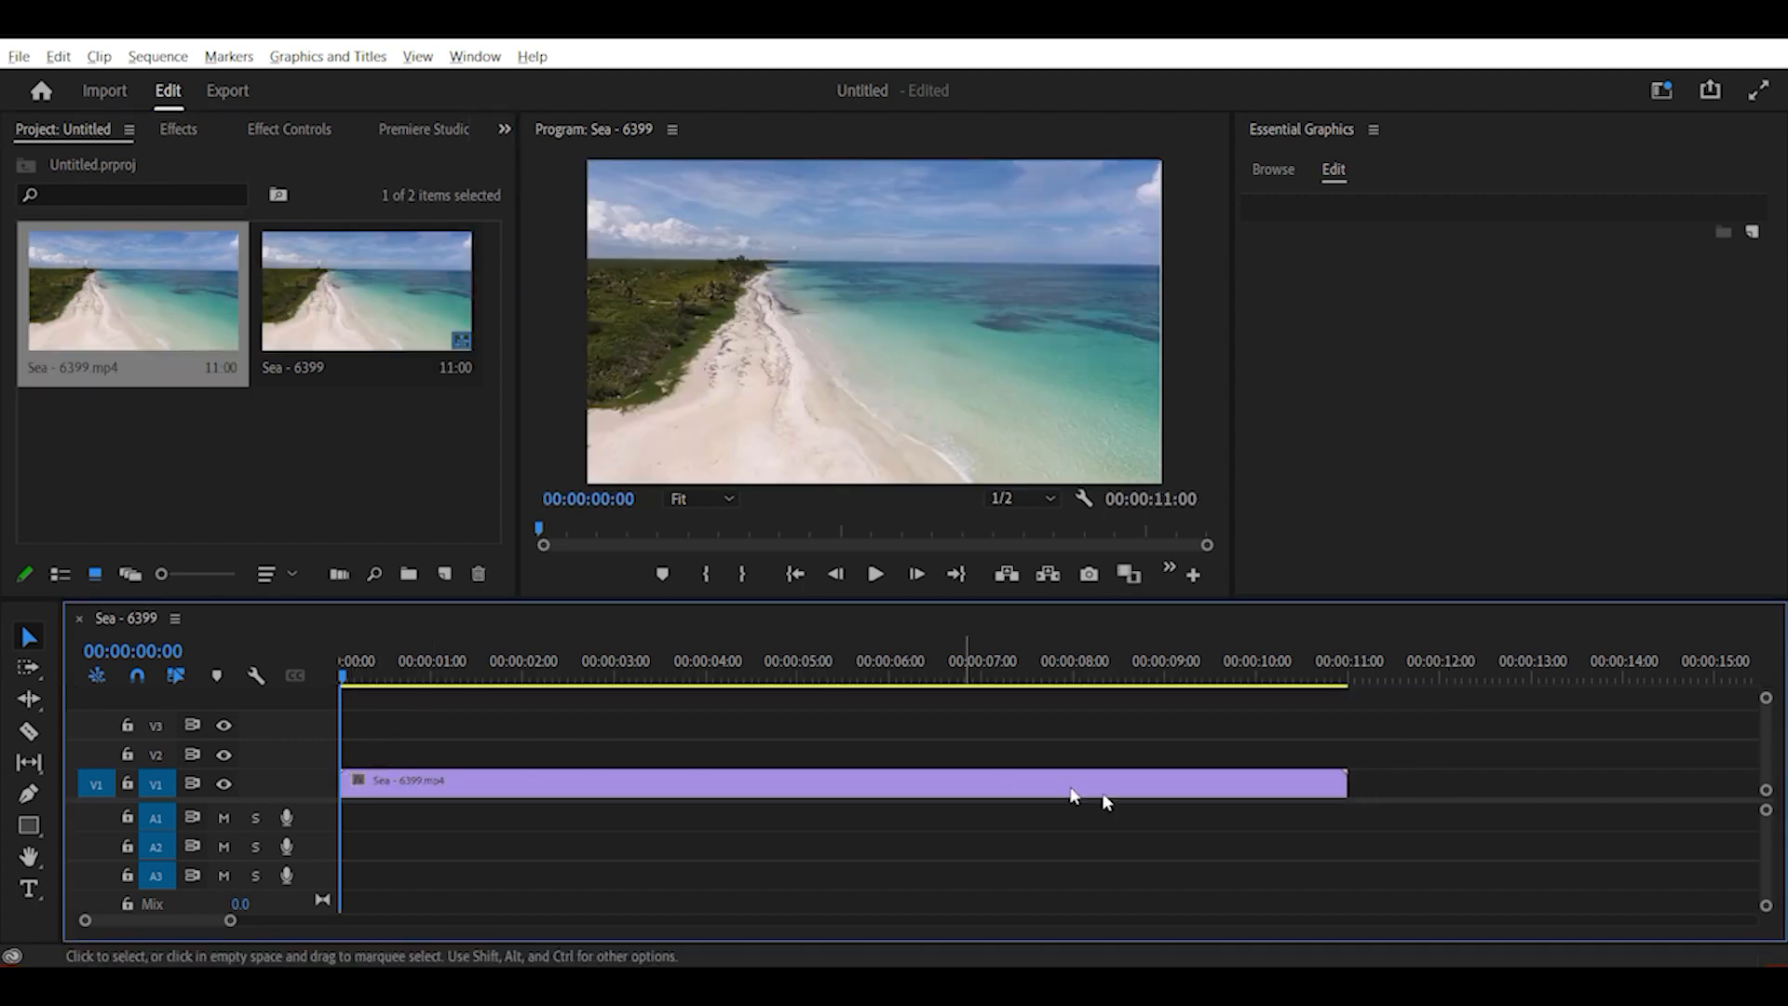
left_click_drag(1343, 783, 993, 782)
type("TITLE")
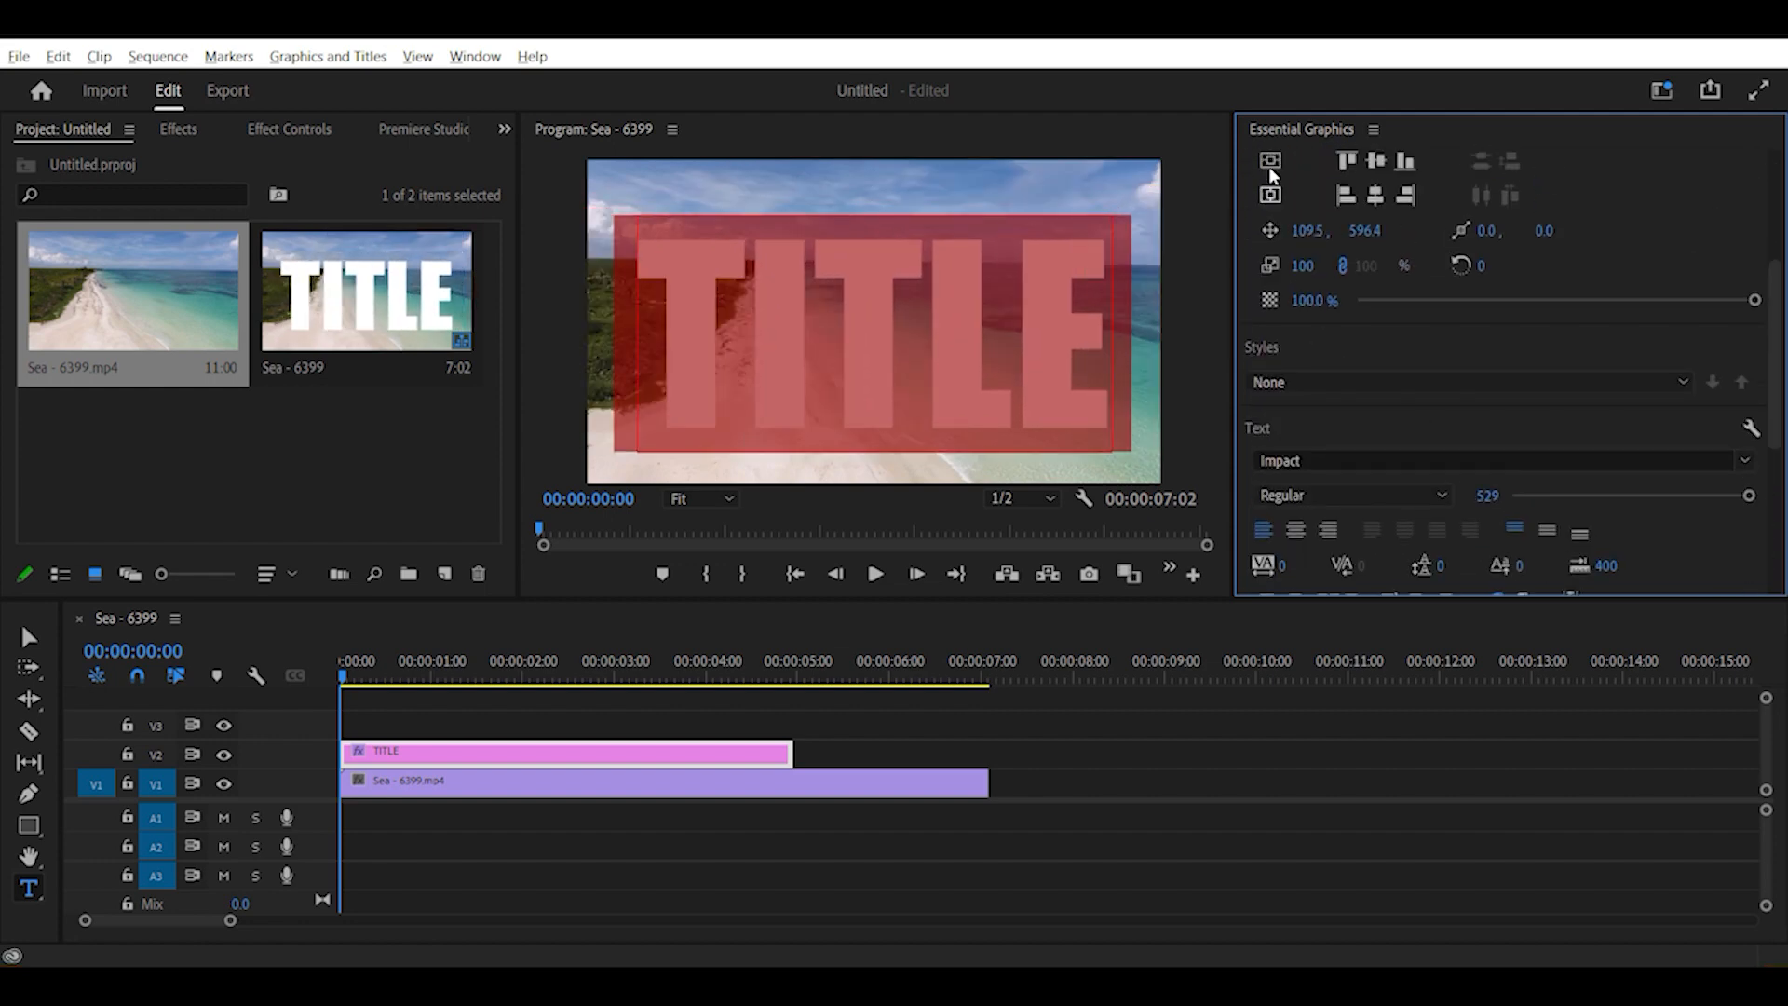
Extend the TITLE clip so it ends exactly where the beach clip ends
left_click(831, 764)
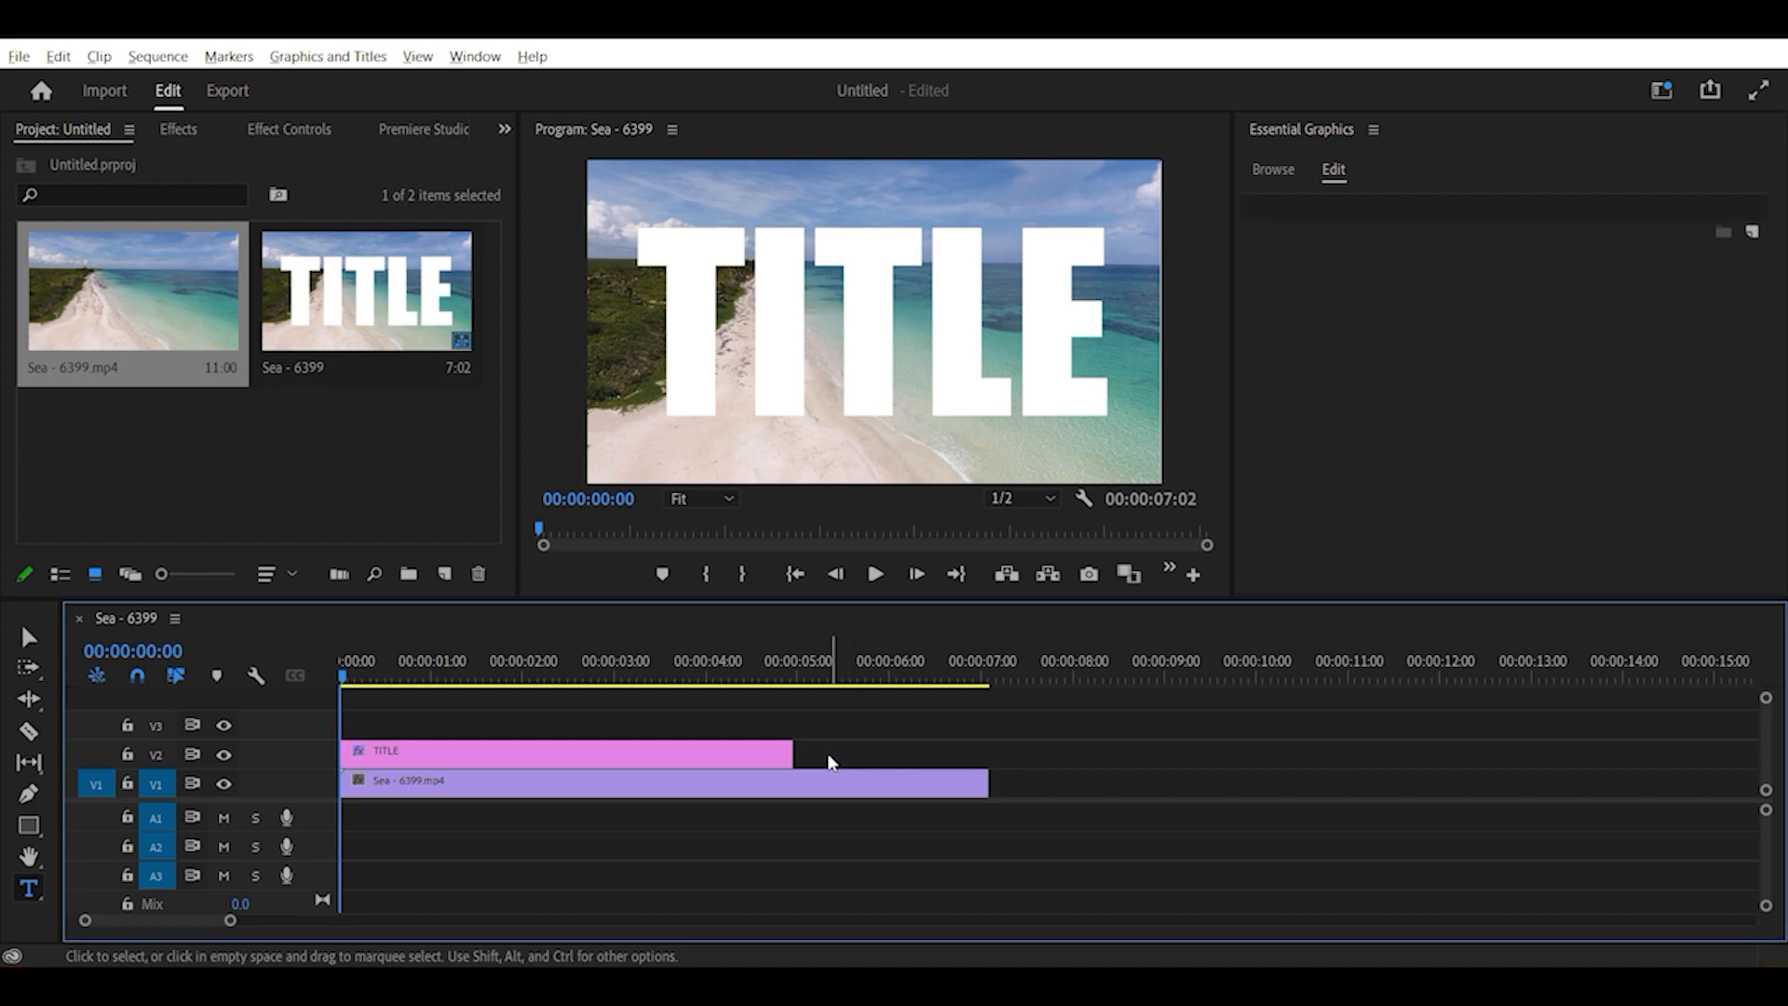
left_click_drag(794, 751, 844, 751)
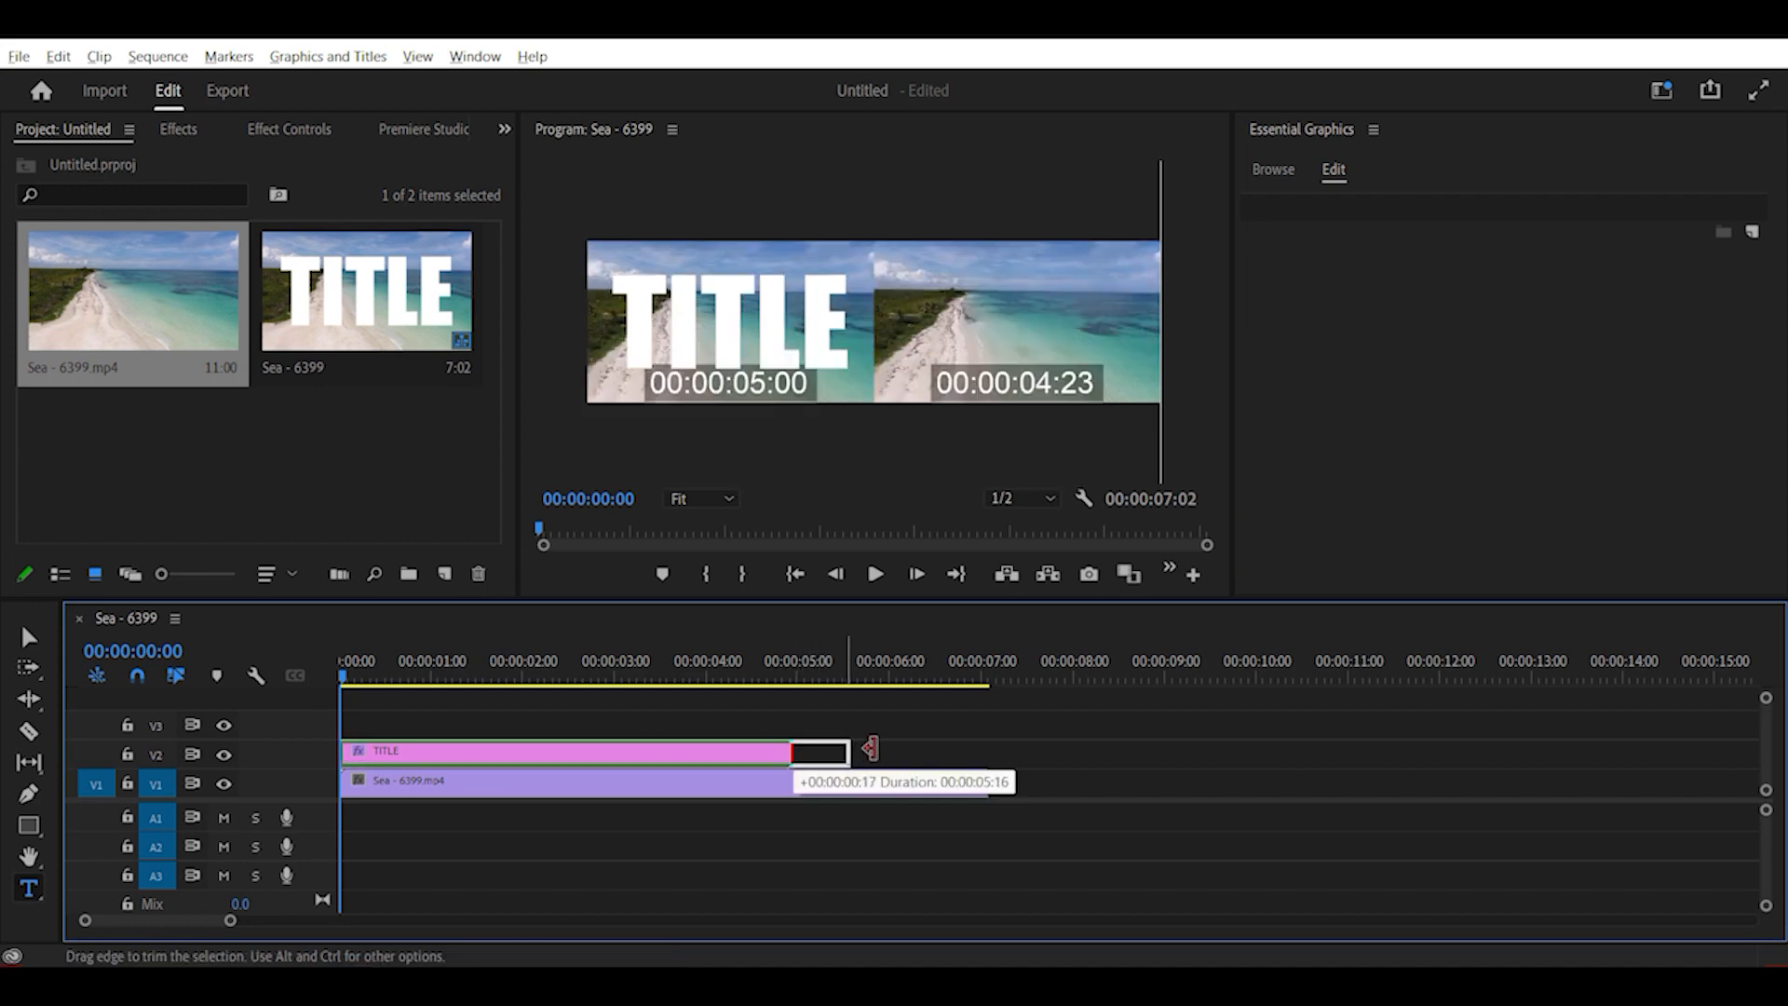
left_click_drag(810, 751, 989, 751)
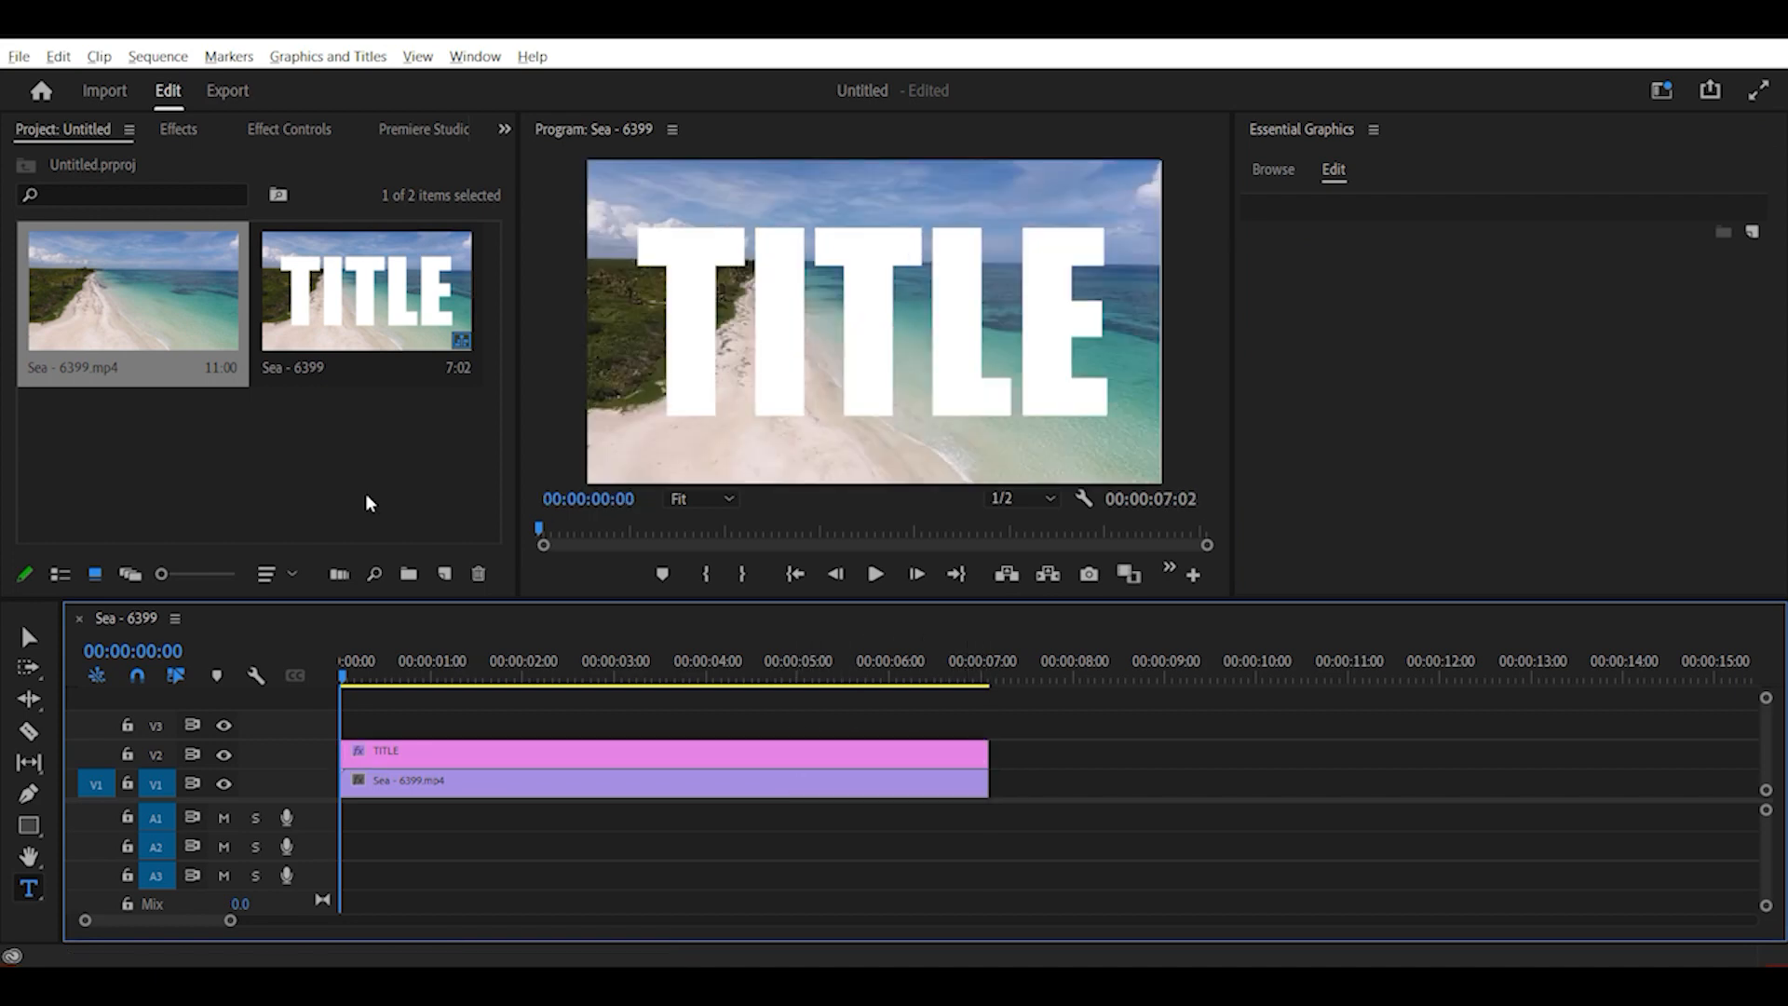
Find Track Matte Key by searching 'track ma' and show the beach clip's effect settings
left_click(179, 129)
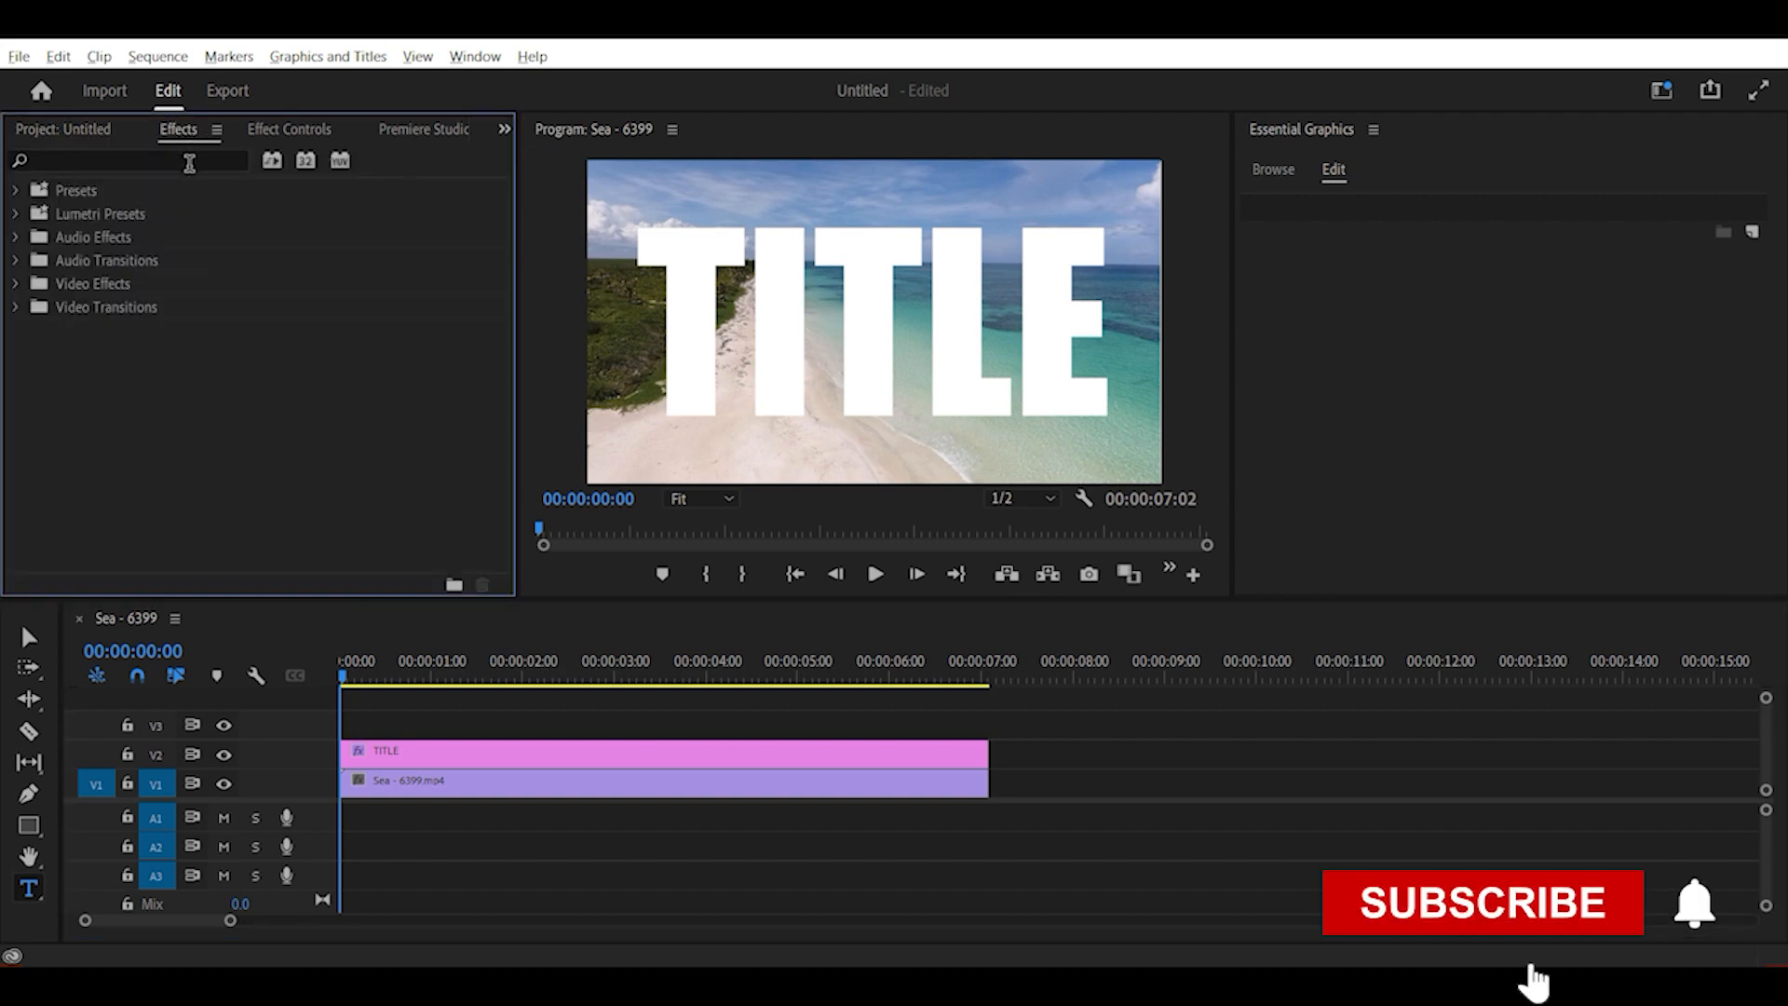
type("track matte")
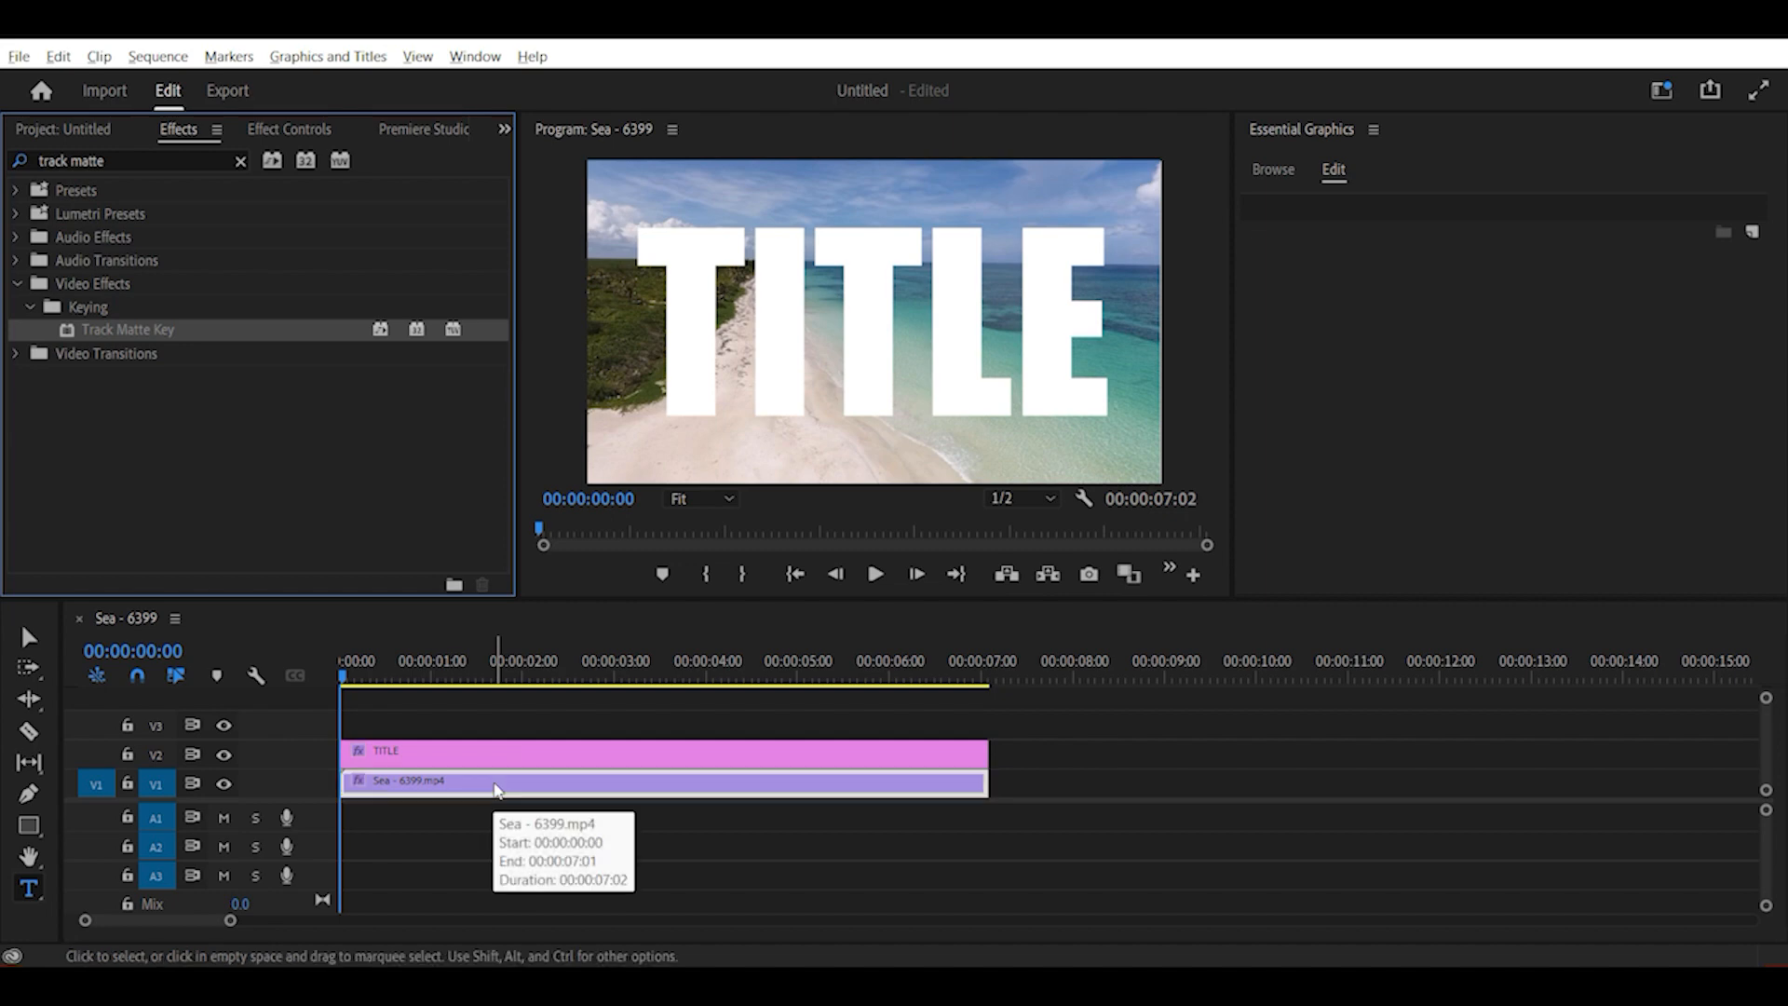
left_click(289, 131)
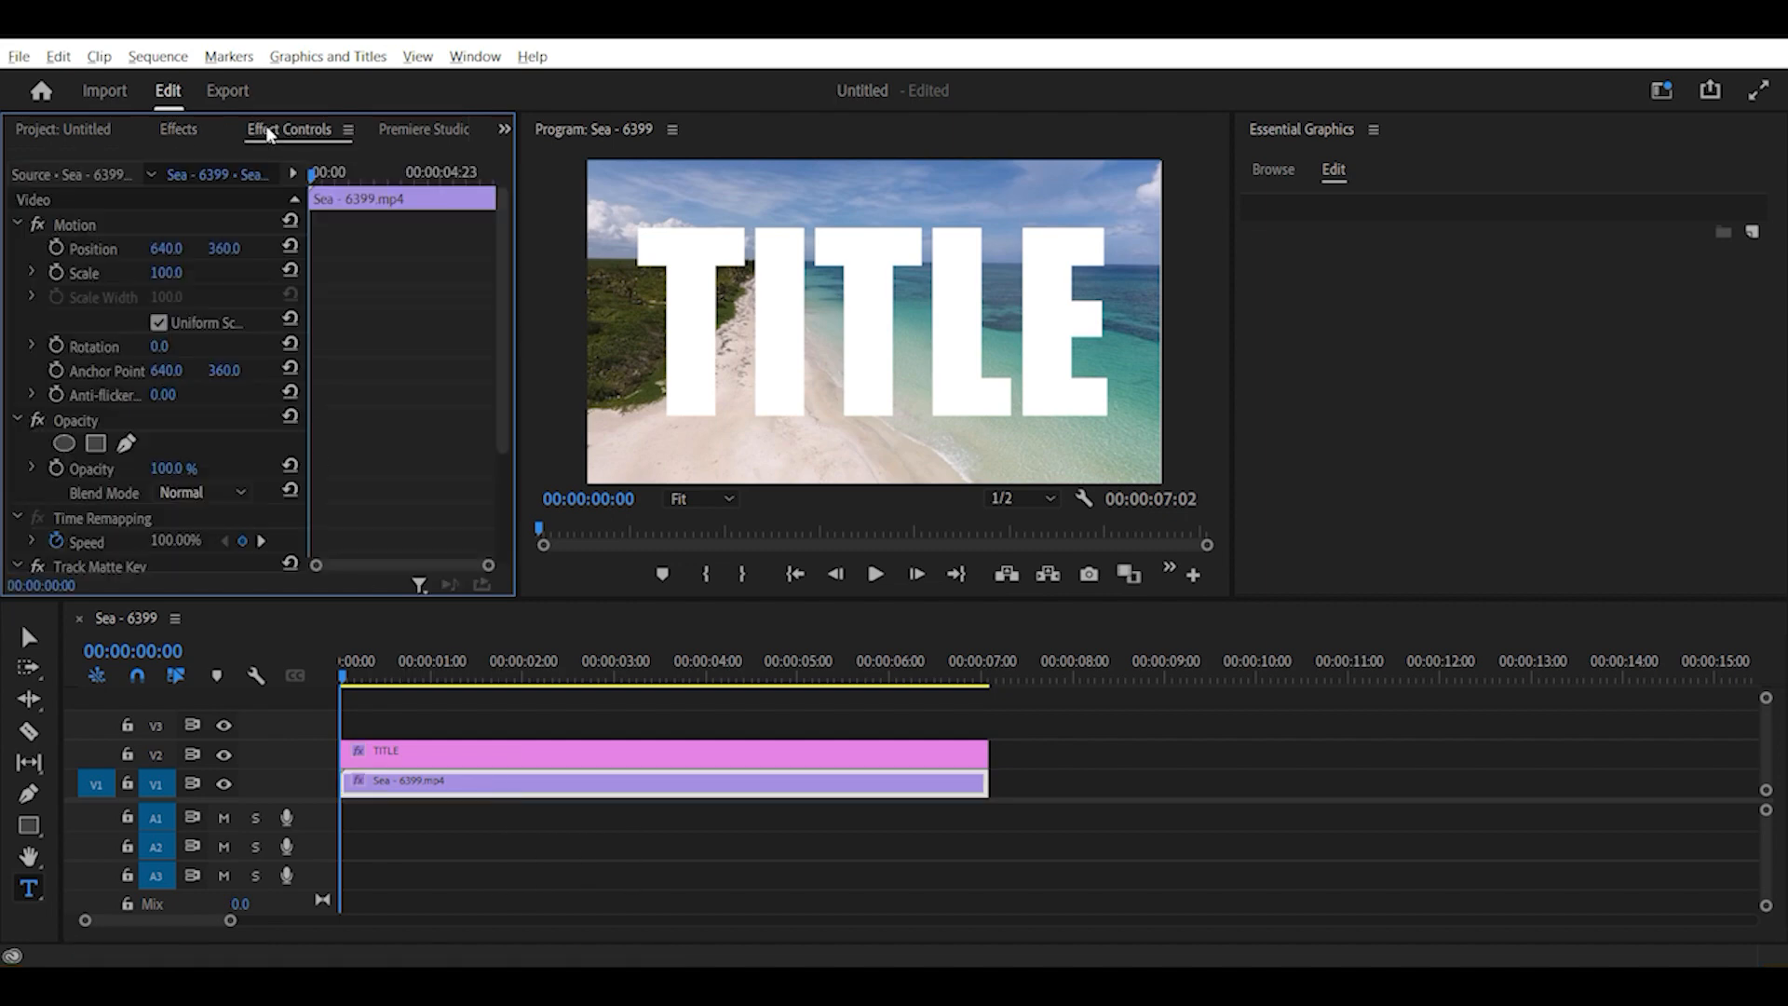
Set the Track Matte Key matte to Video 2 so footage shows only inside the letters
scroll("down", 3)
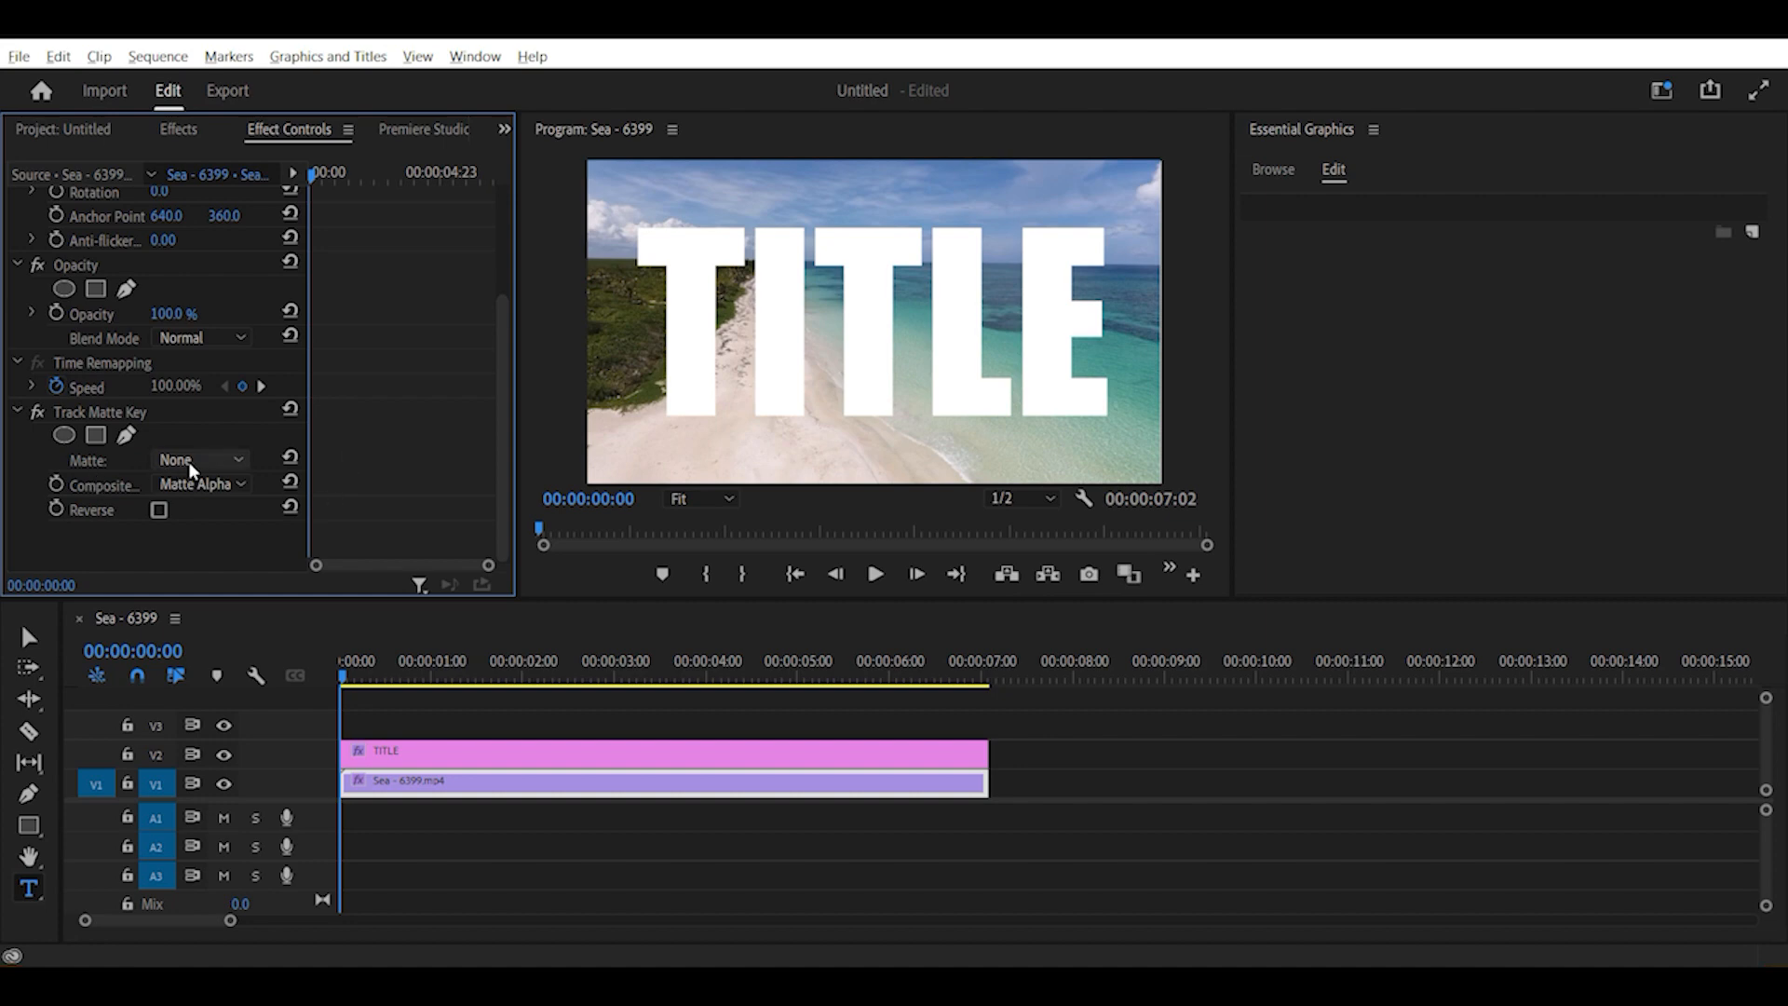
left_click(198, 460)
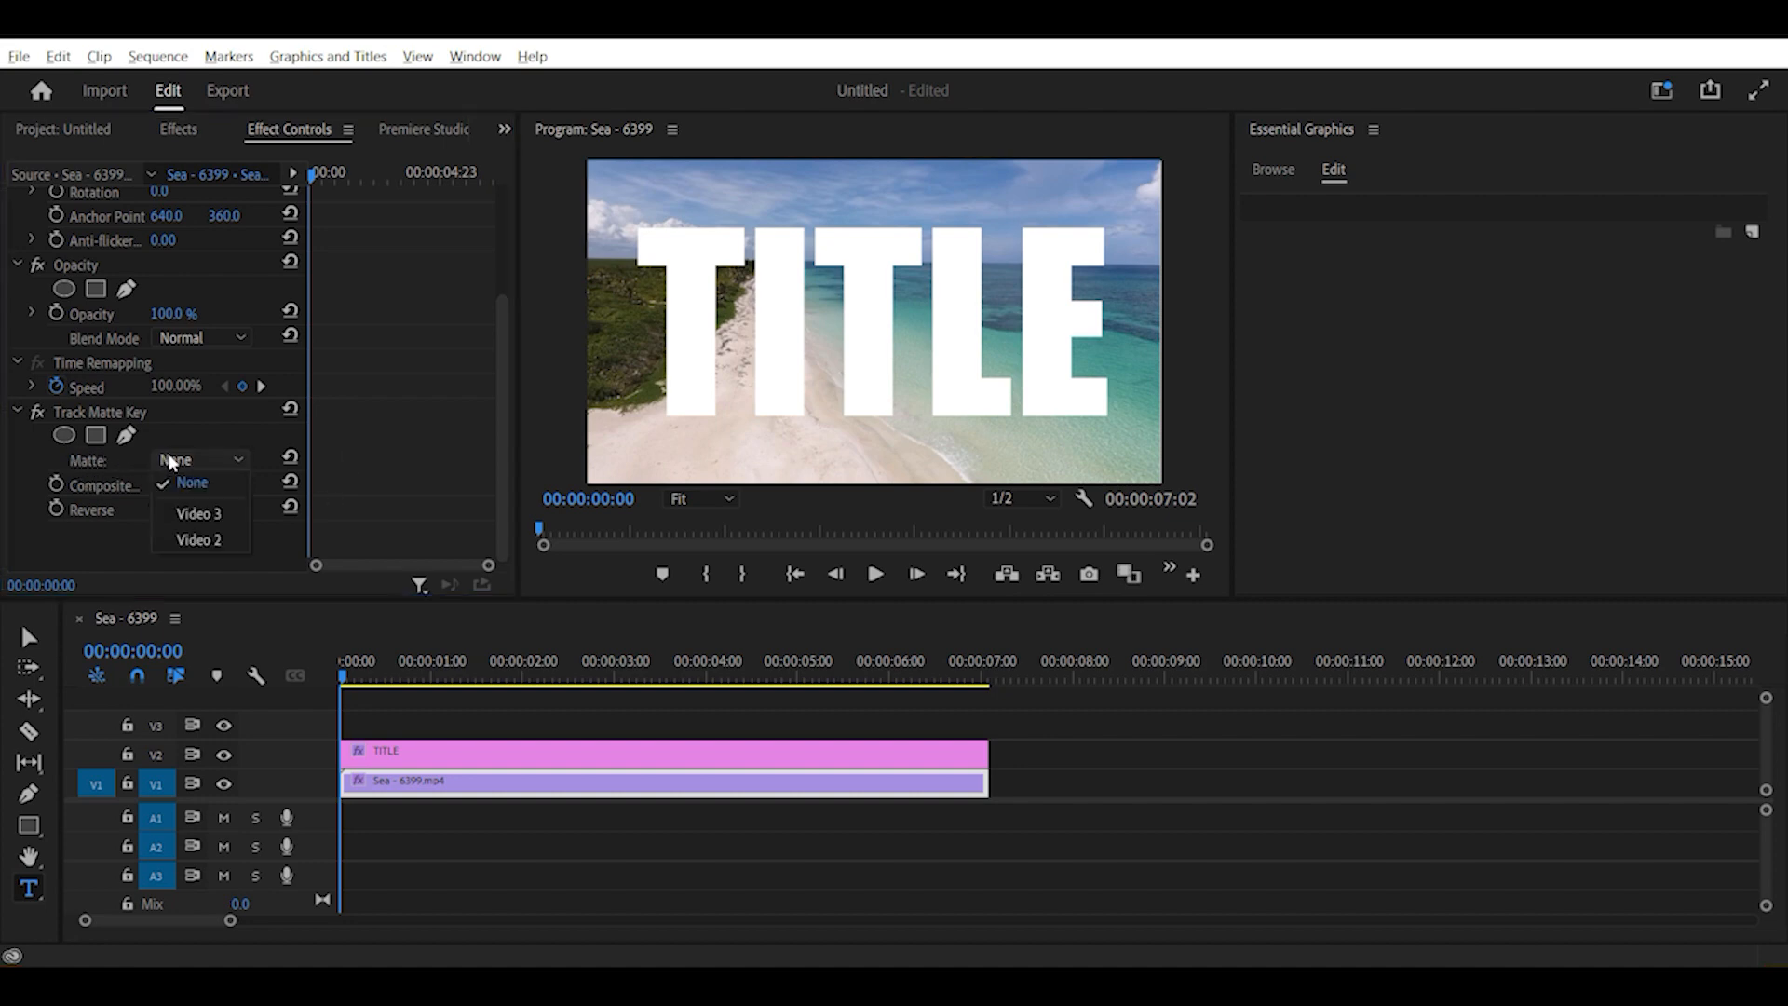
mouse_move(201, 540)
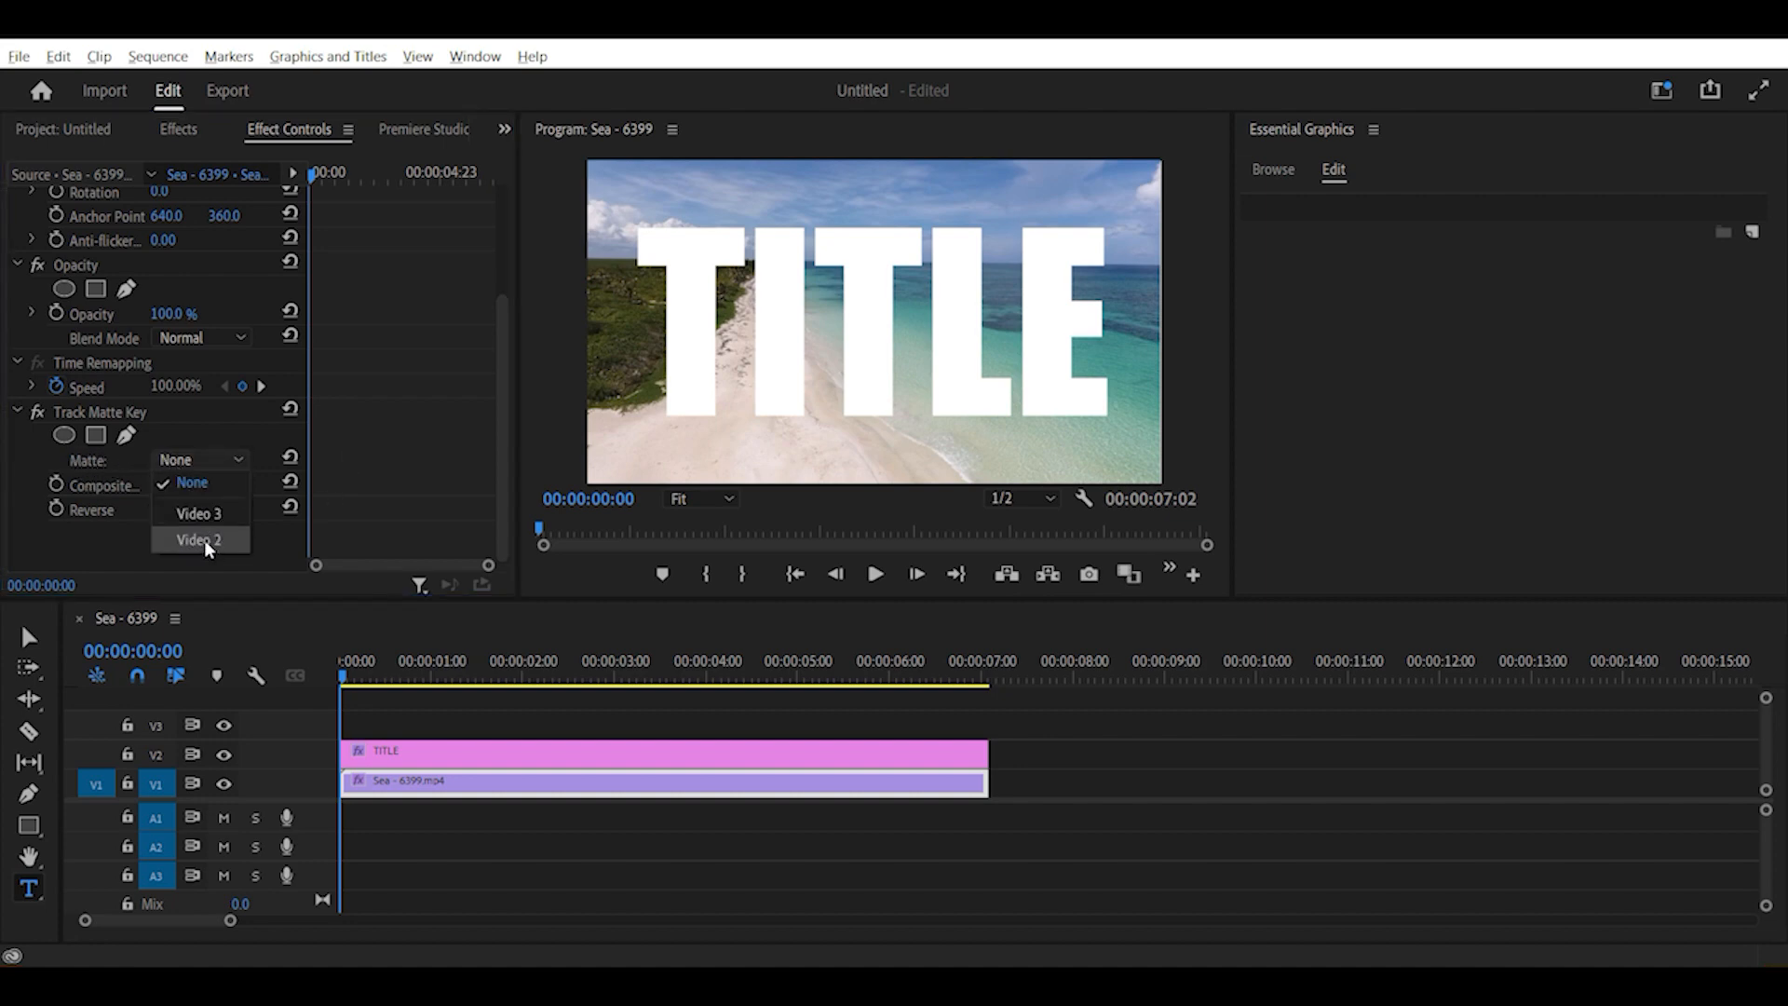
left_click(199, 540)
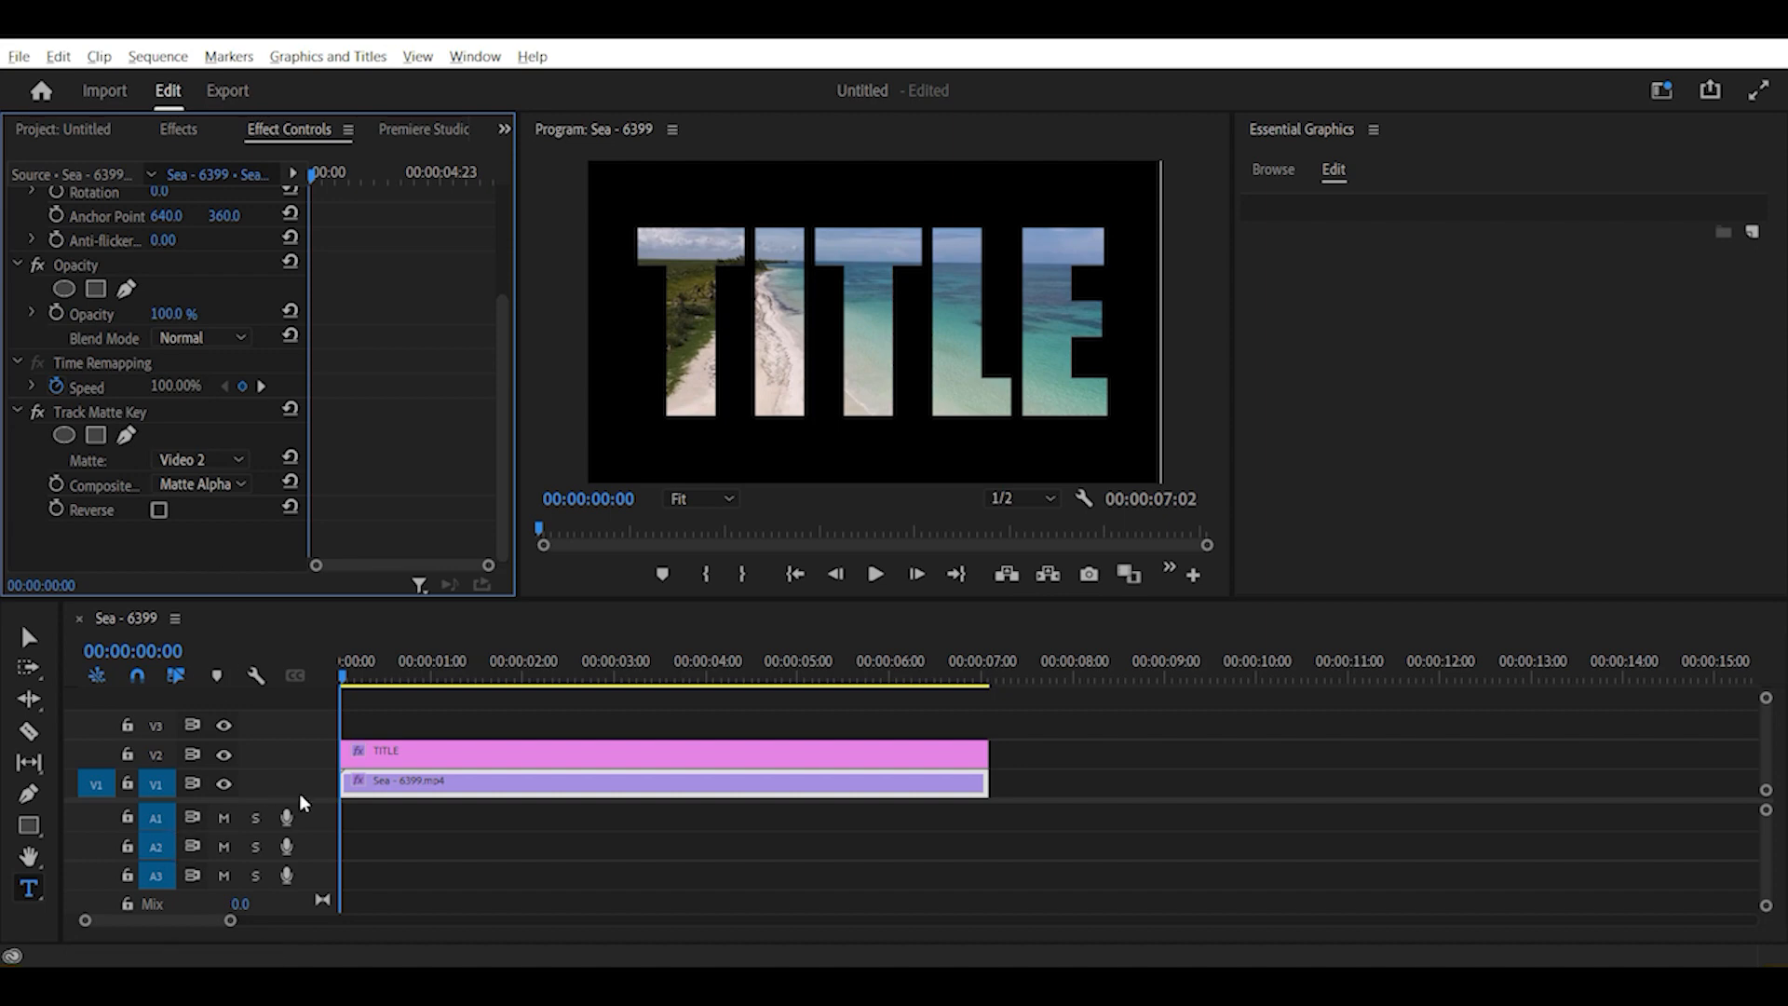
mouse_move(147, 751)
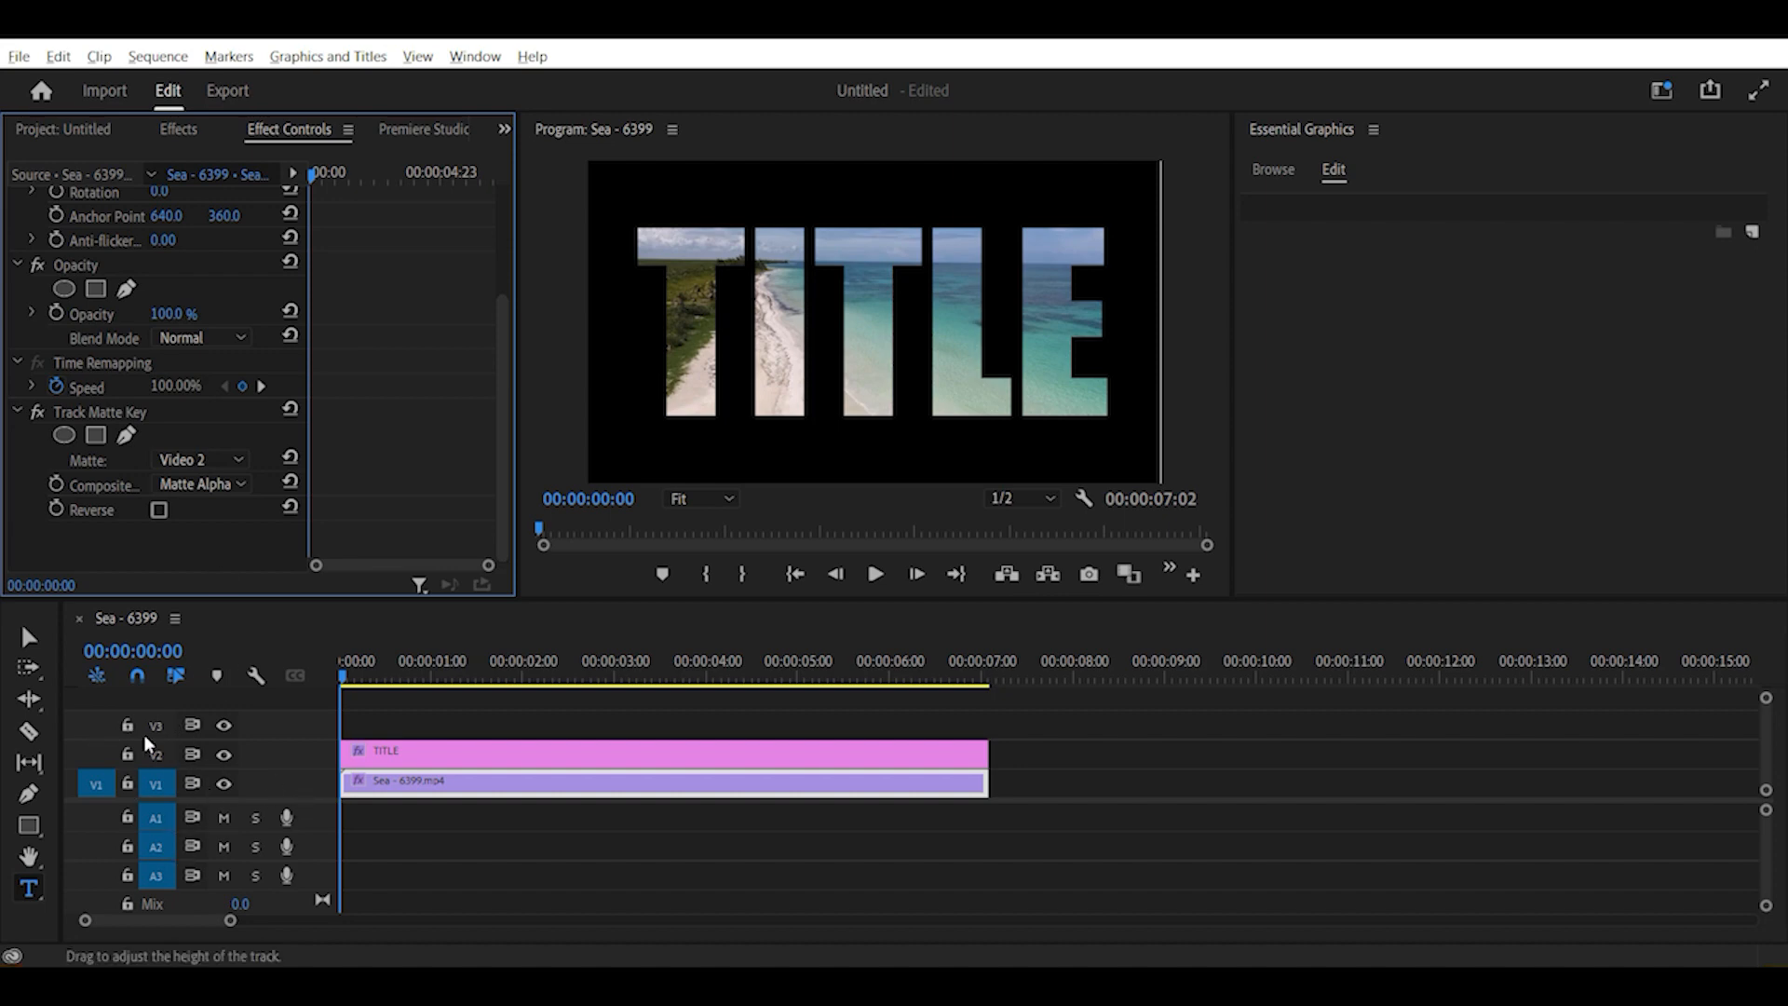
mouse_move(223, 475)
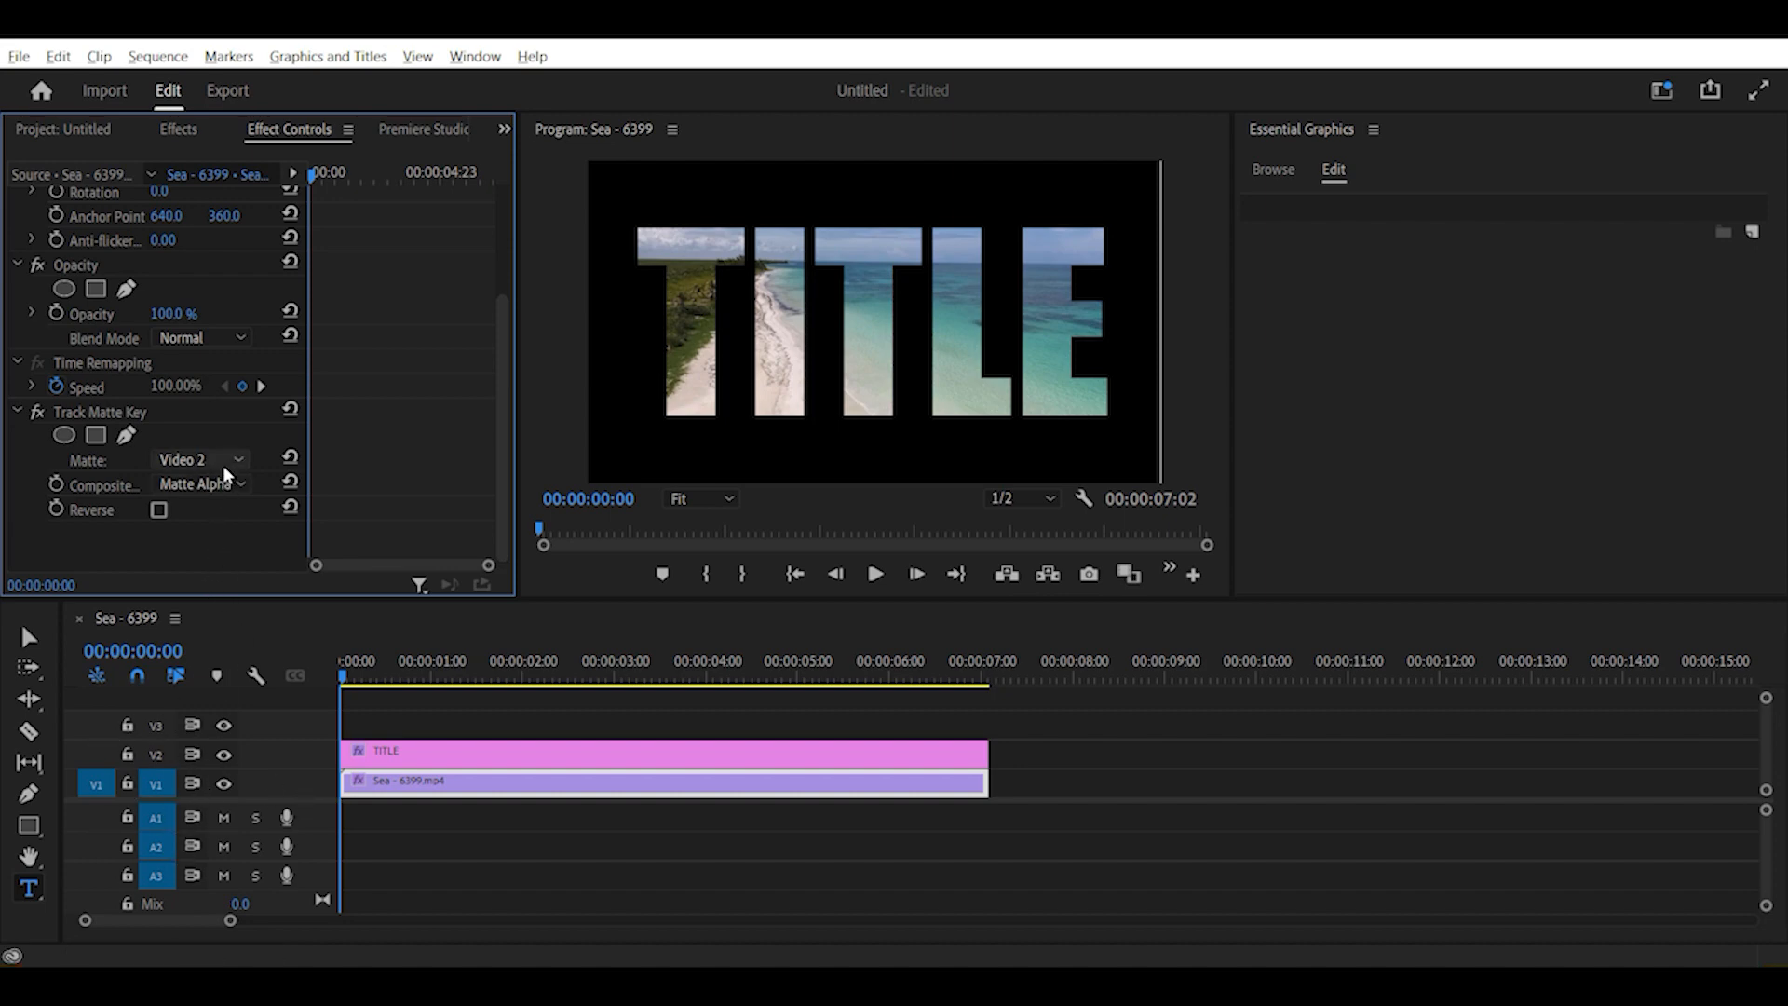
left_click(200, 461)
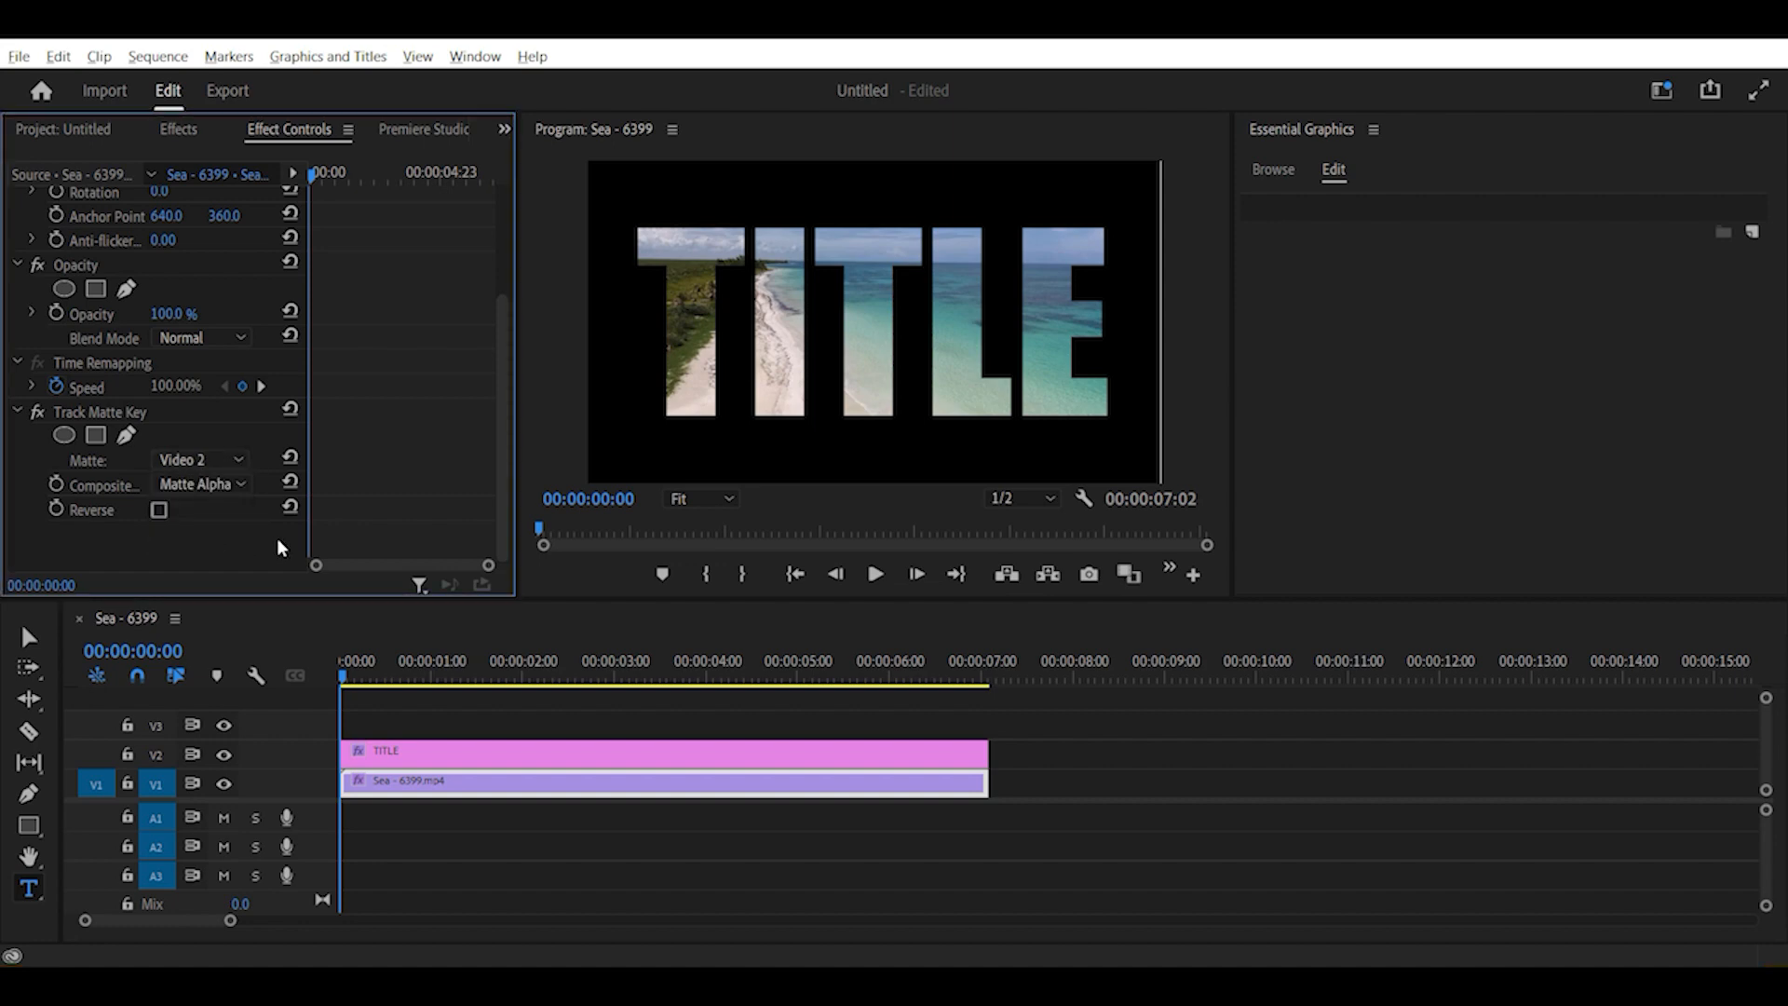
left_click(469, 679)
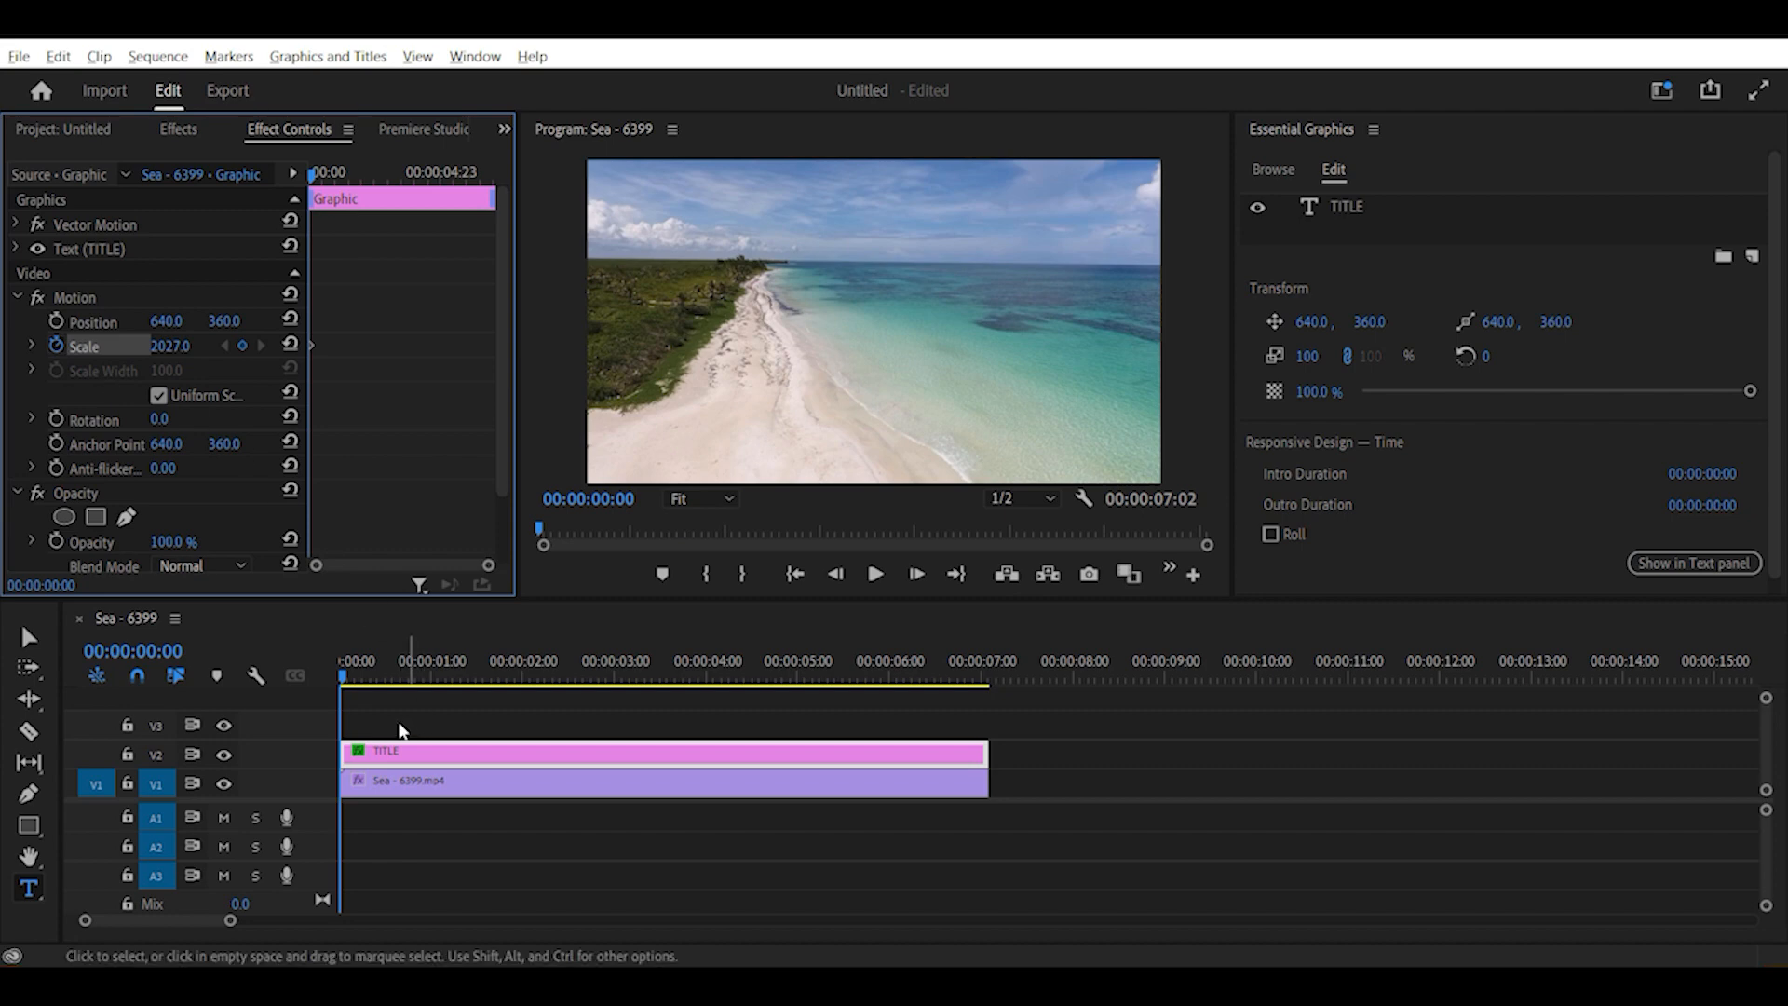
Add a Scale keyframe of 2027 at the start of the TITLE clip
left_click(410, 680)
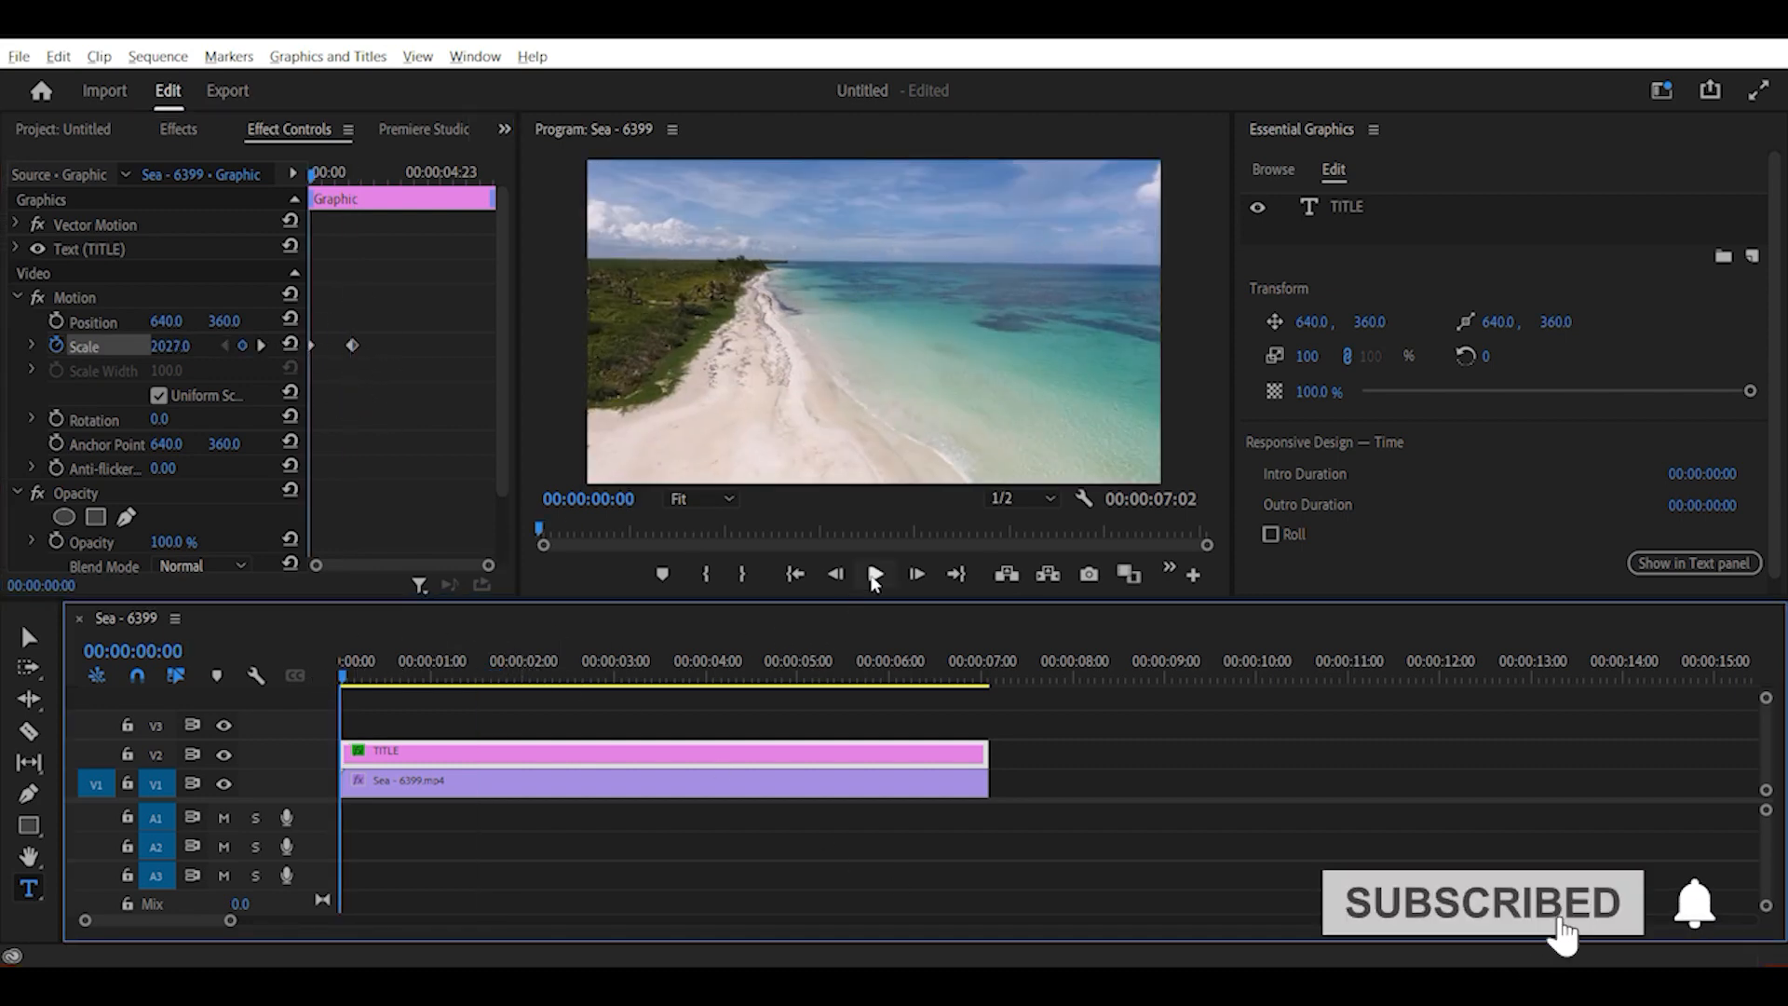
left_click(876, 575)
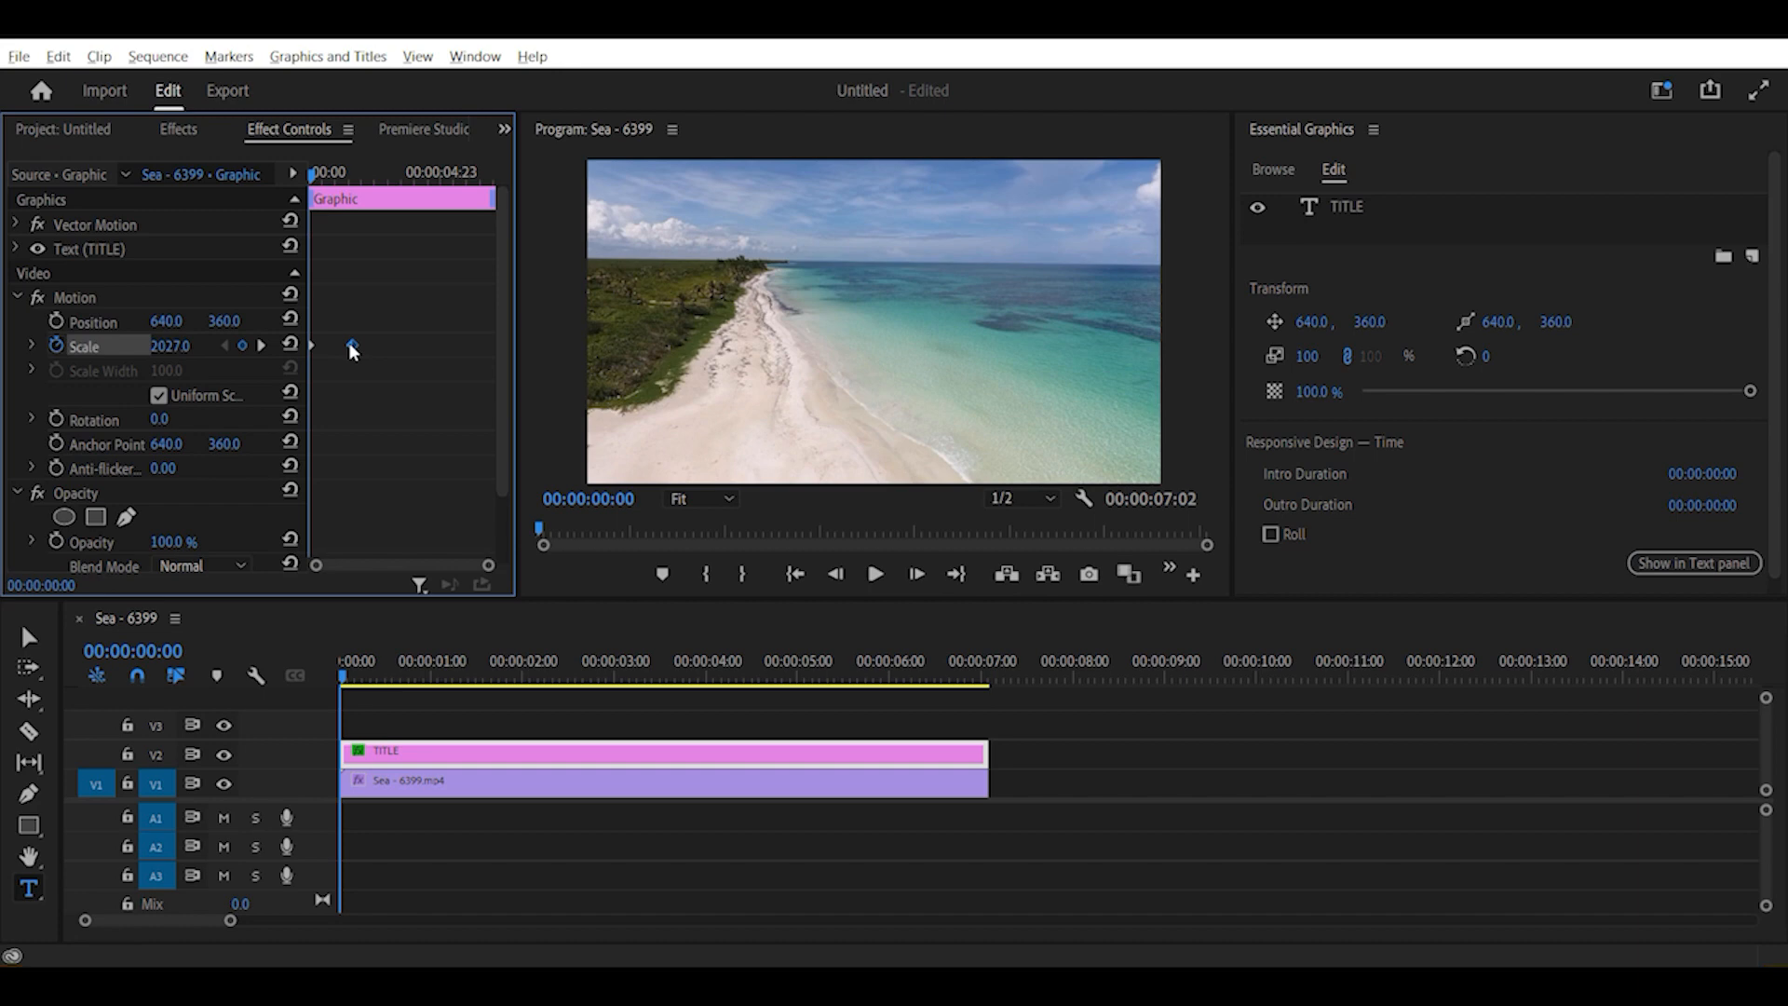
Set the first Scale keyframe's interpolation to Ease In
right_click(350, 346)
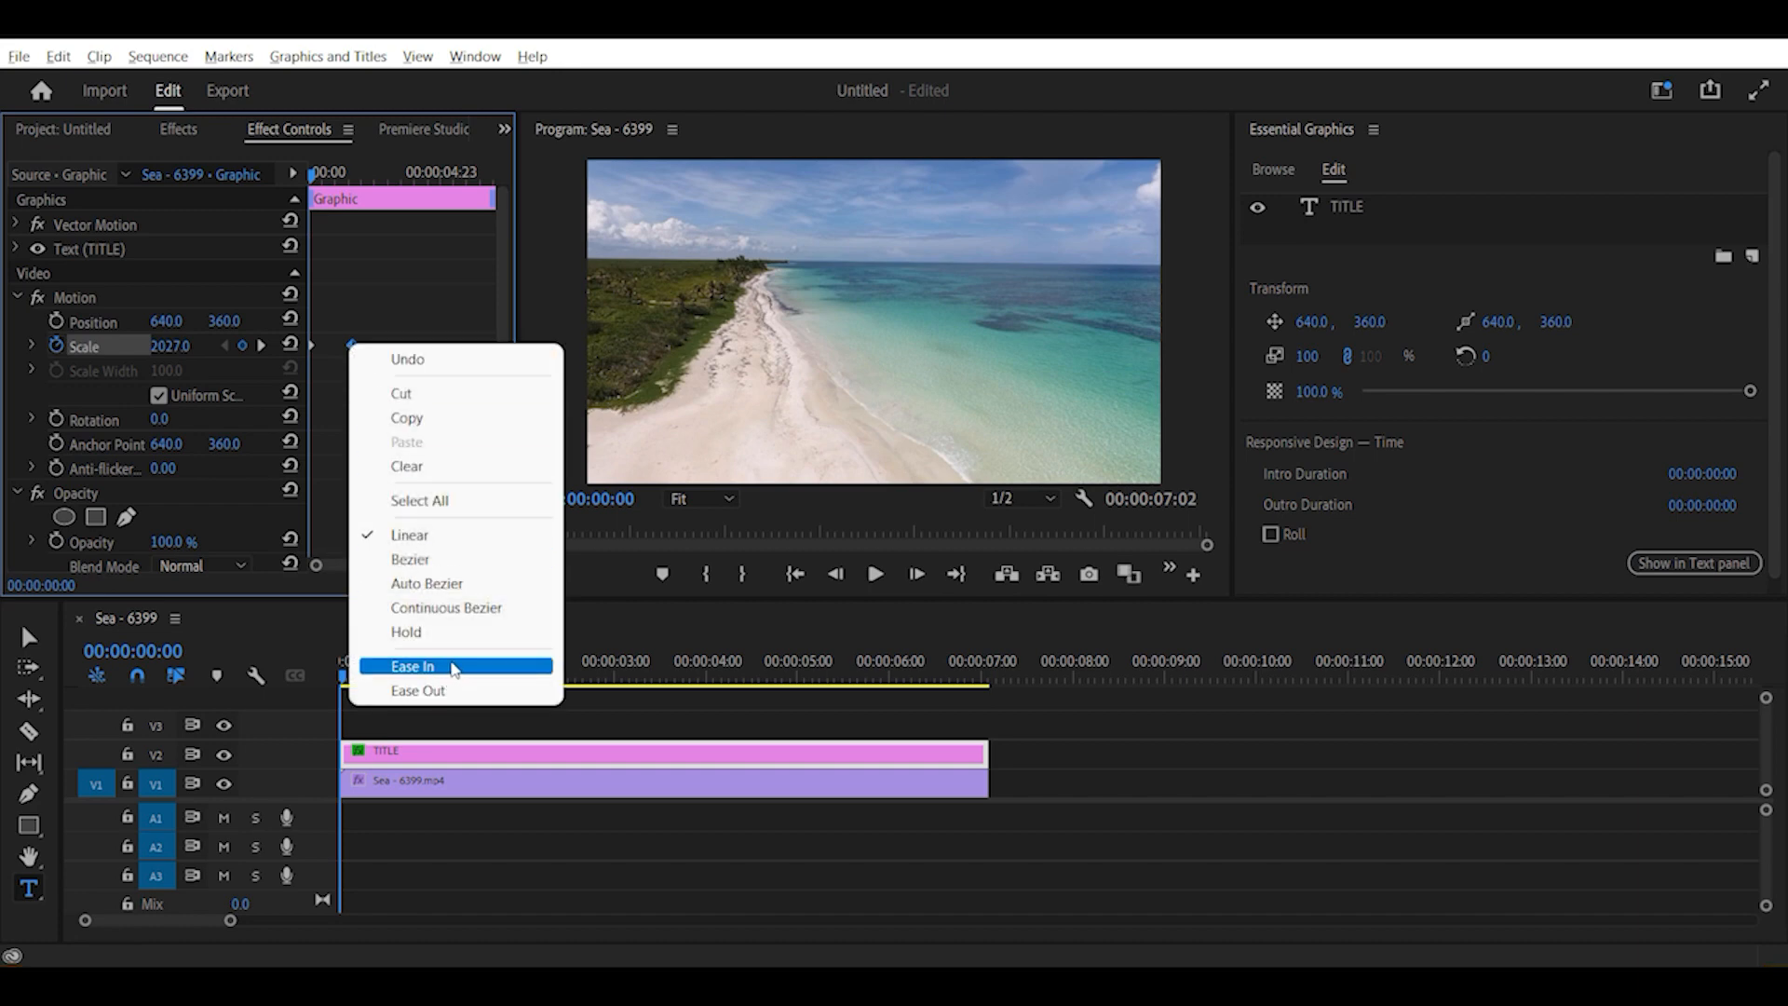
left_click(414, 665)
type("9")
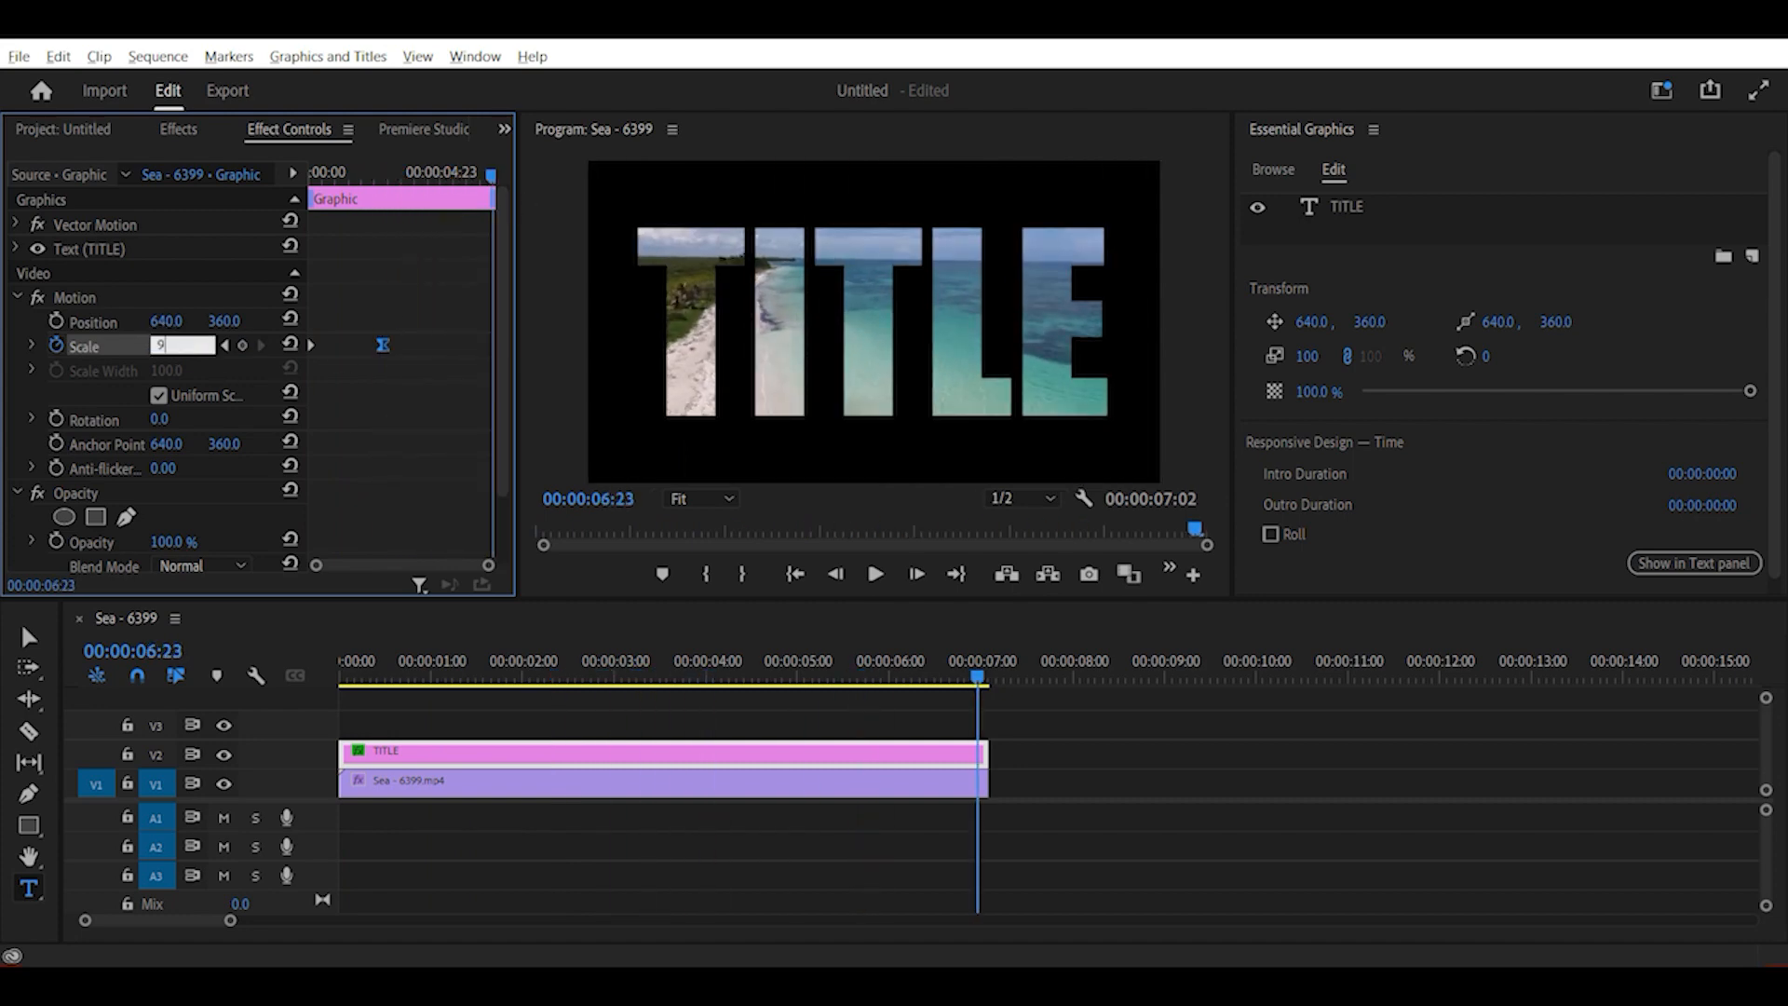
Add an ending Scale keyframe of 90 and play back the zoom animation
type("0")
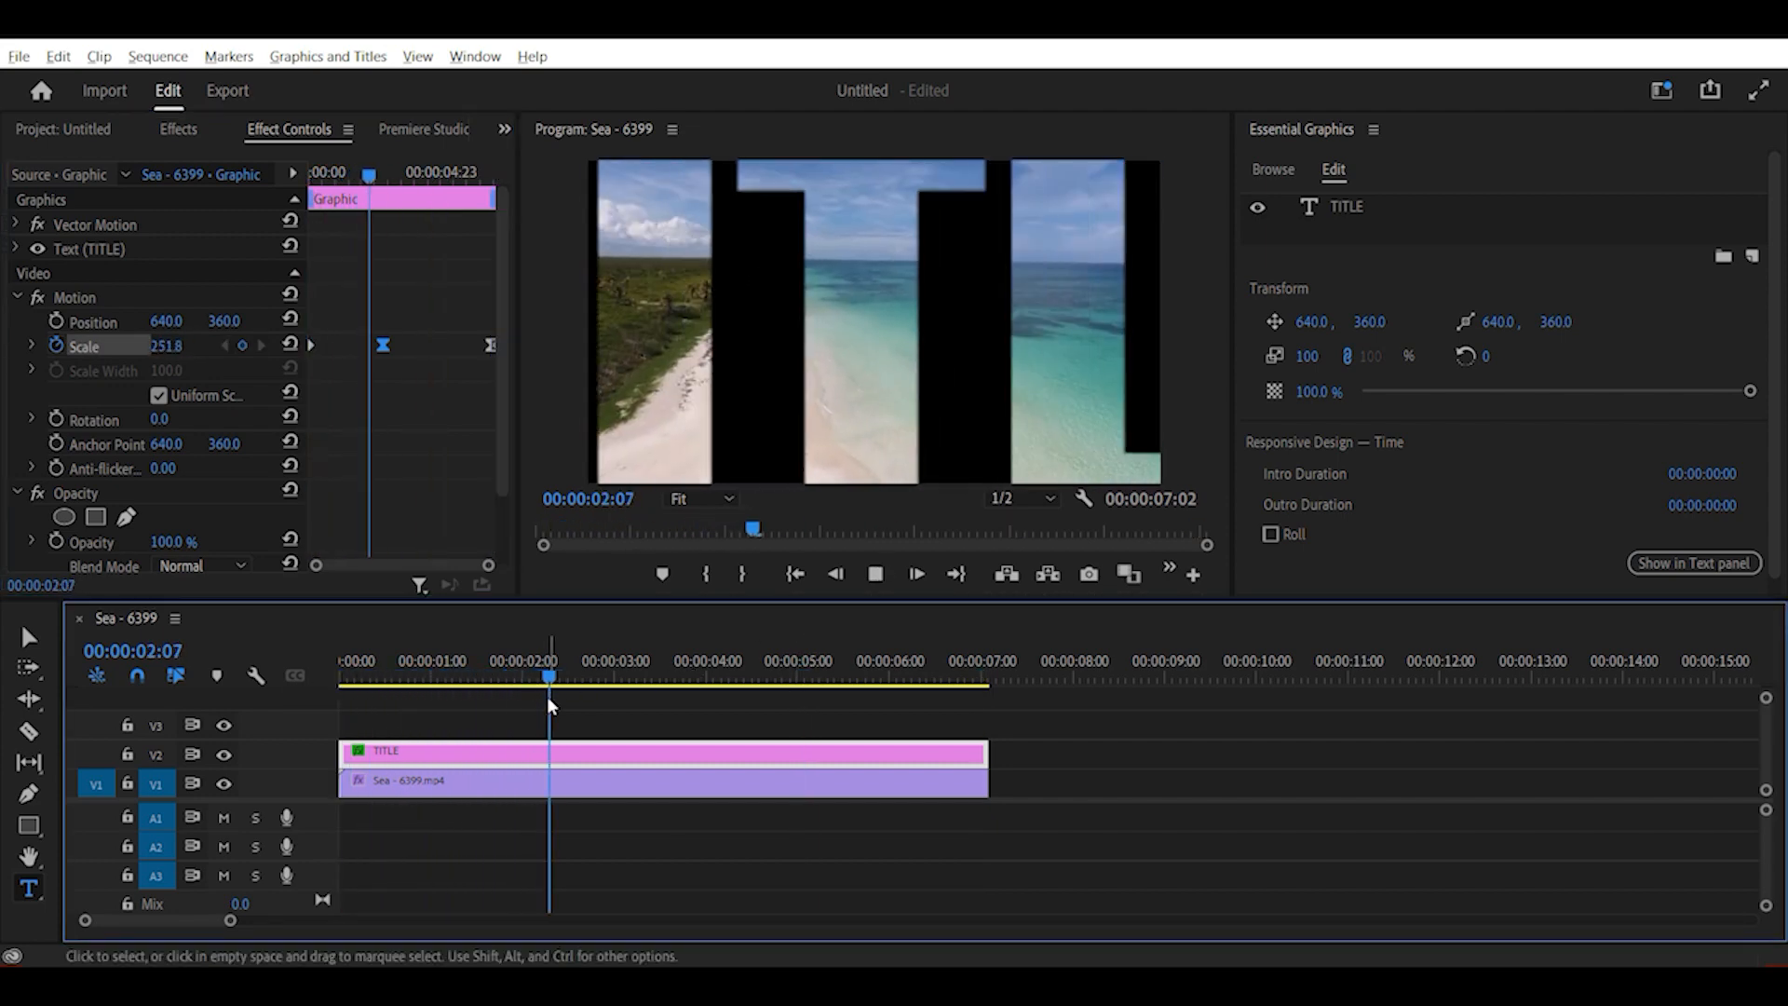
left_click(820, 676)
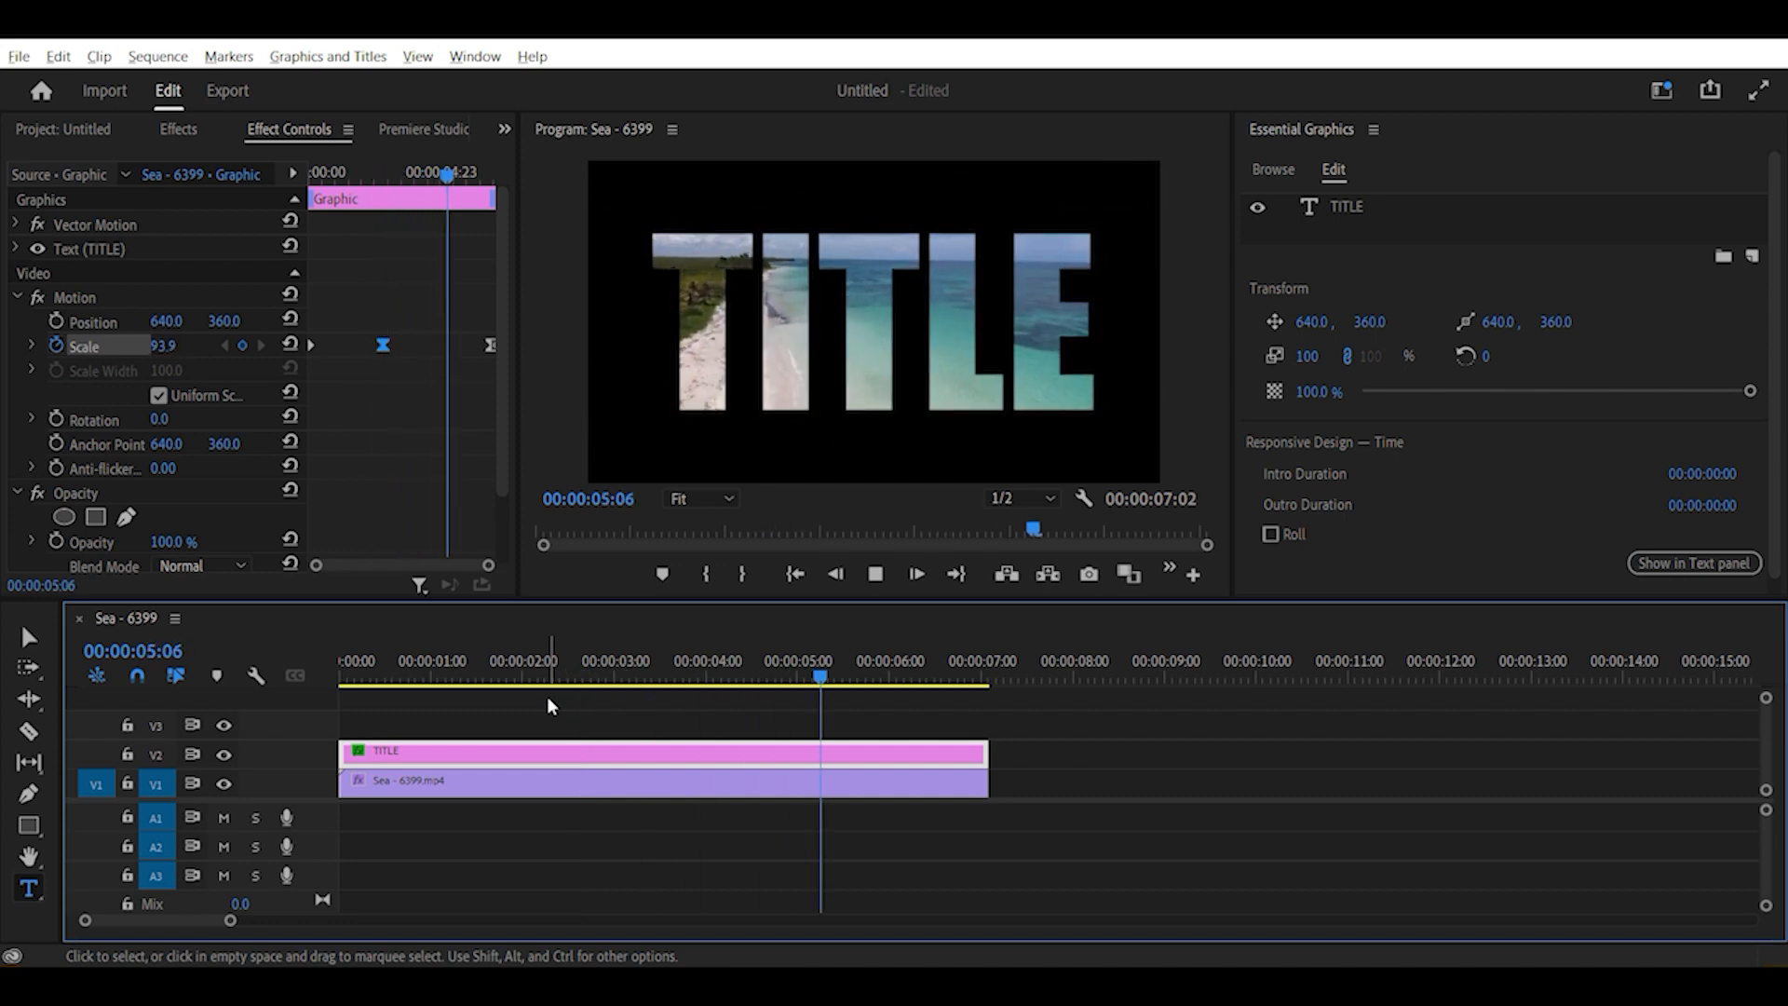